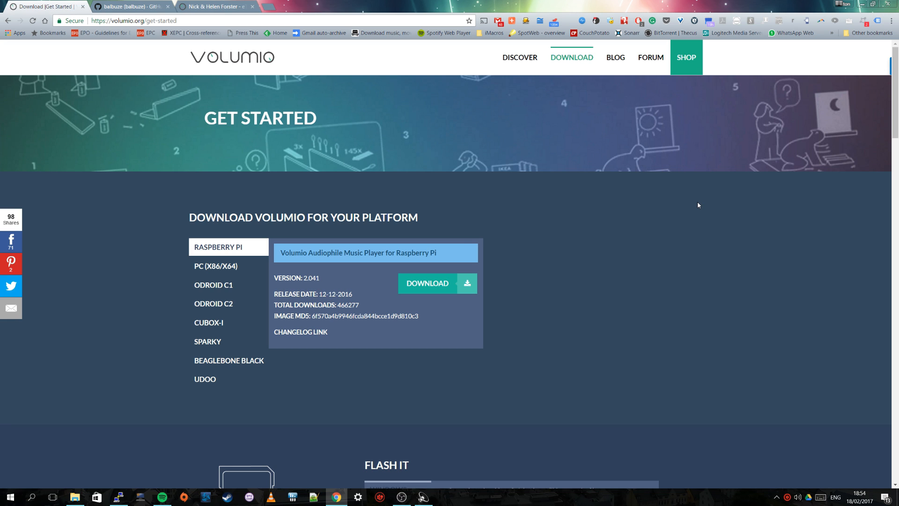
{"action": "mouse_move", "coordinate": [701, 202]}
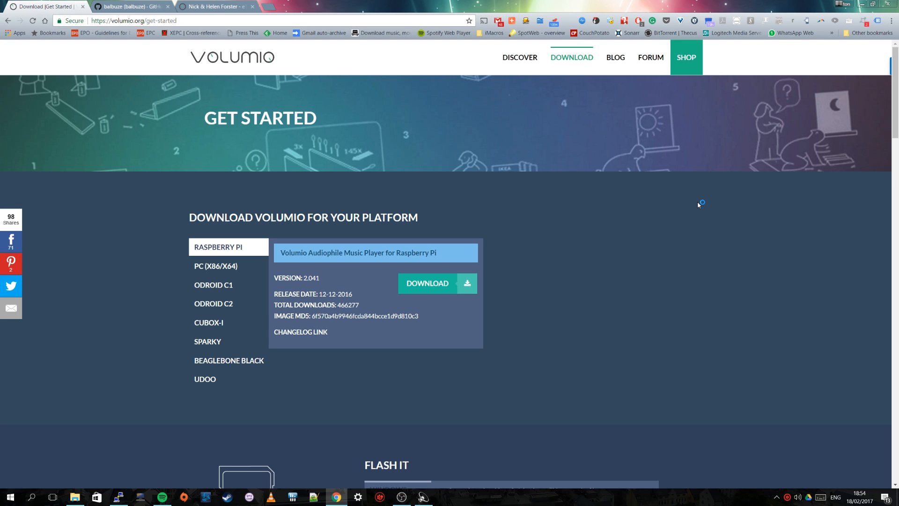
{"action": "mouse_move", "coordinate": [698, 204]}
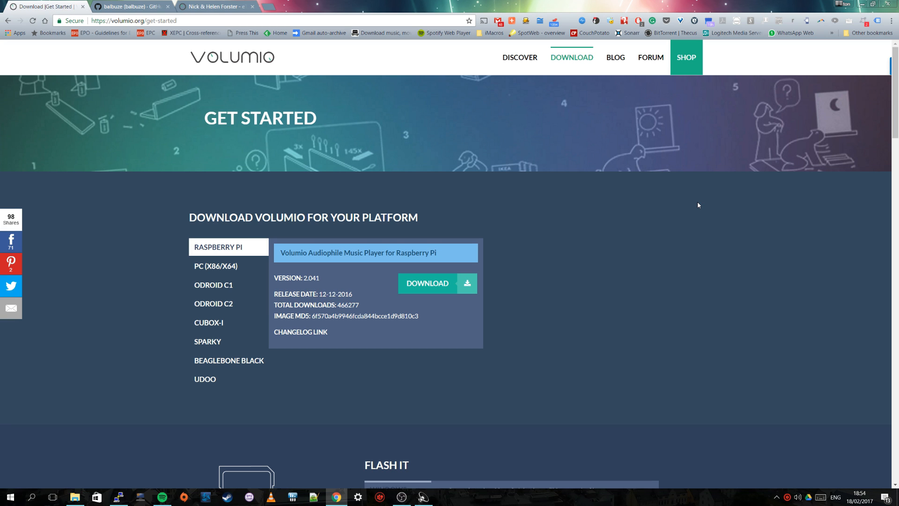
{"action": "mouse_move", "coordinate": [217, 7]}
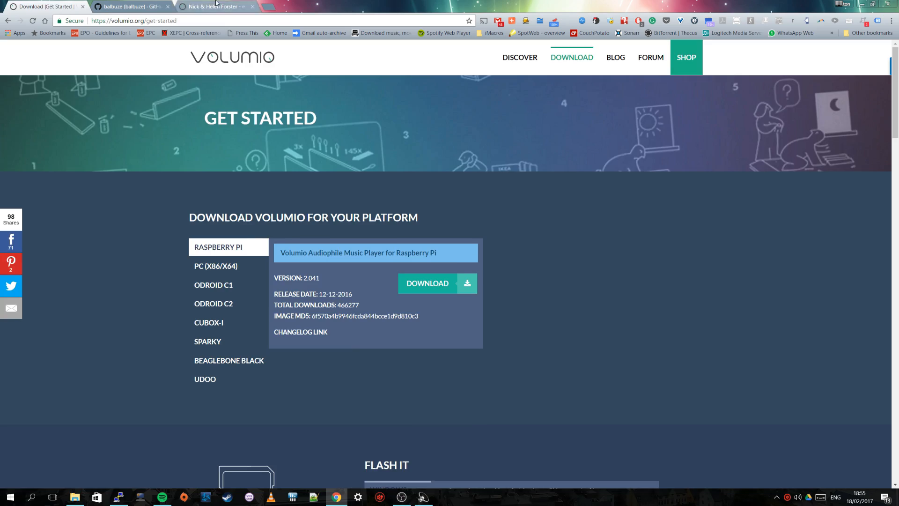
Switch to the tab showing the balbuze GitHub profile with its forked Volumio repositories.
{"action": "left_click", "coordinate": [212, 6]}
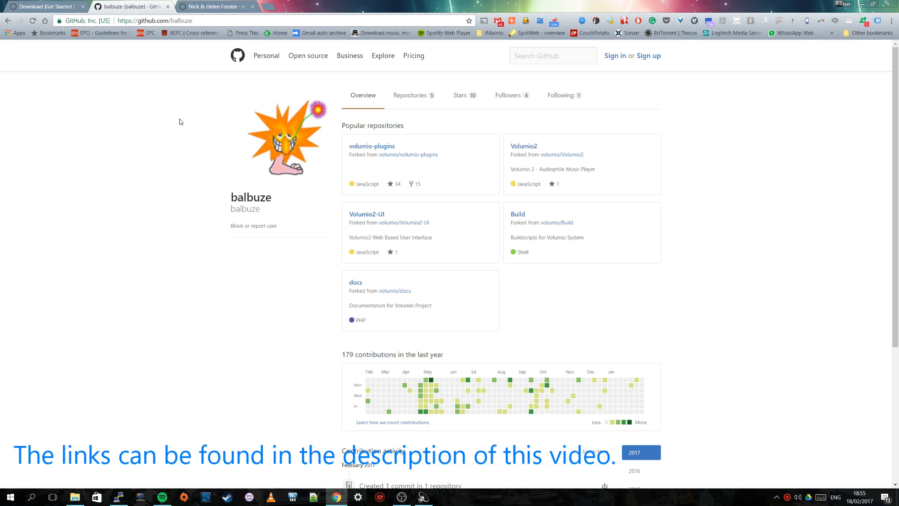
{"action": "mouse_move", "coordinate": [516, 72]}
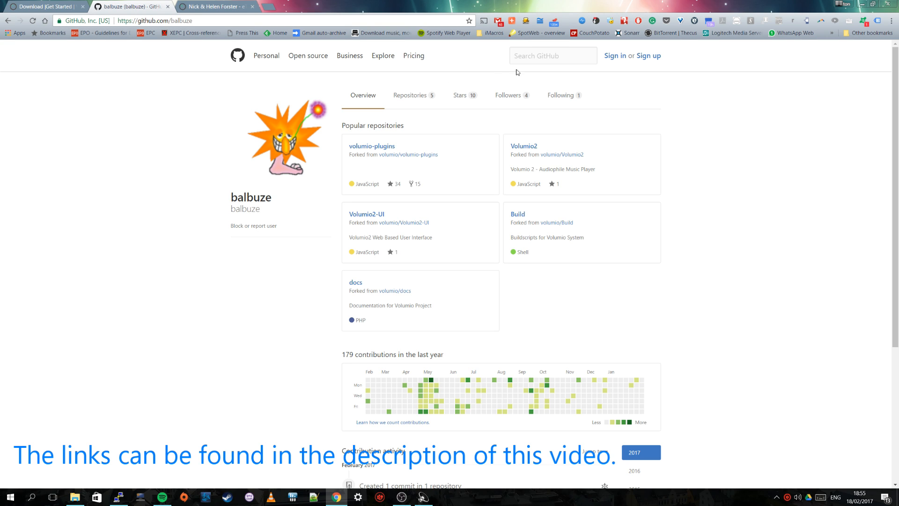
{"action": "mouse_move", "coordinate": [262, 266]}
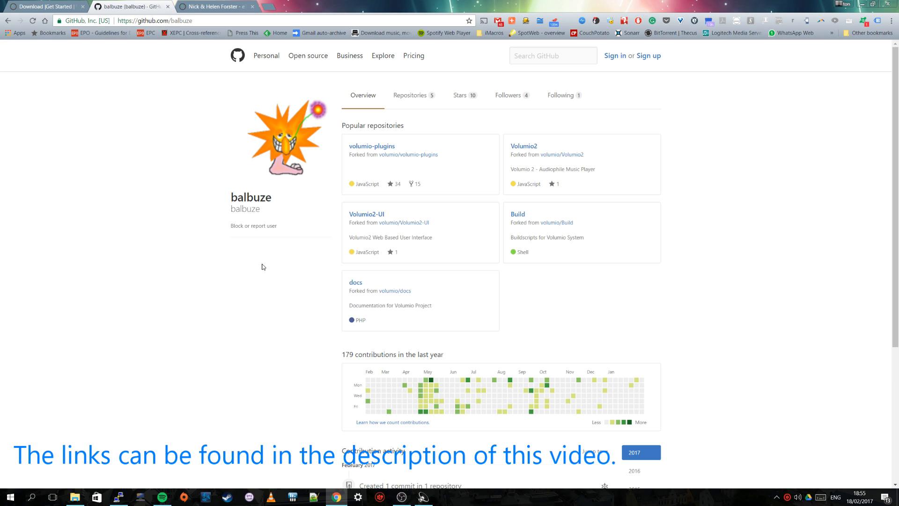
{"action": "mouse_move", "coordinate": [764, 332]}
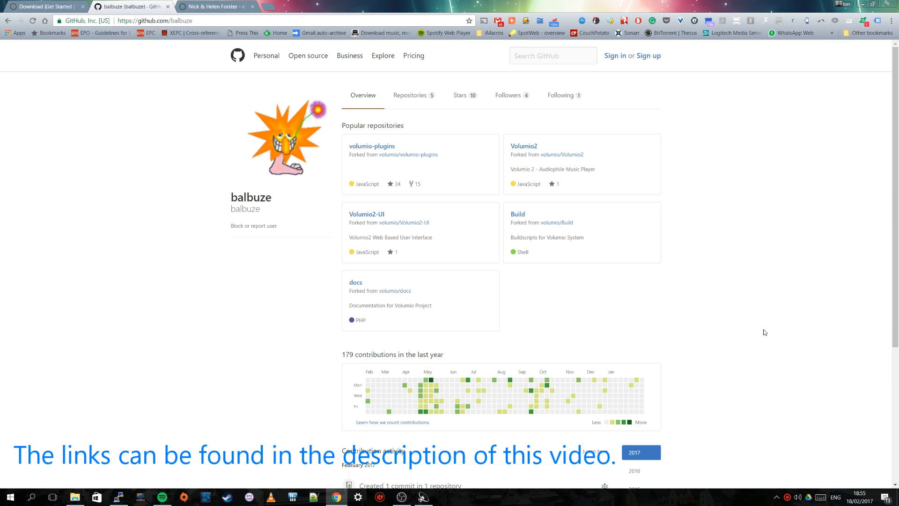
{"action": "mouse_move", "coordinate": [768, 274]}
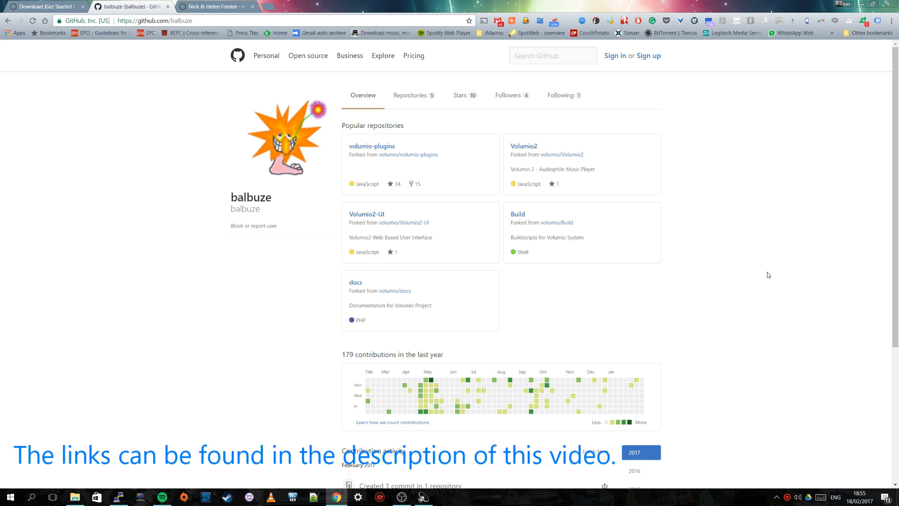
{"action": "mouse_move", "coordinate": [373, 145]}
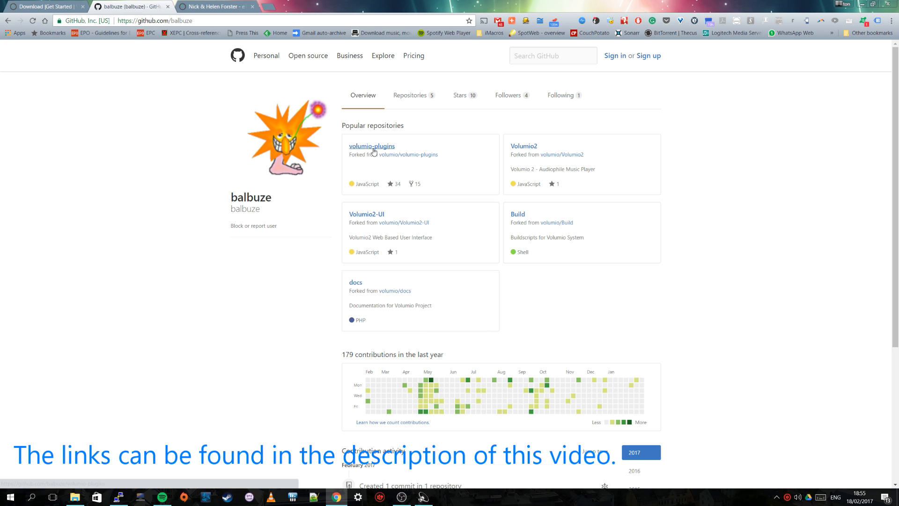
Browse volumio-plugins > plugins > music_service > volspotconnect2 and scroll its file list.
{"action": "left_click", "coordinate": [371, 145]}
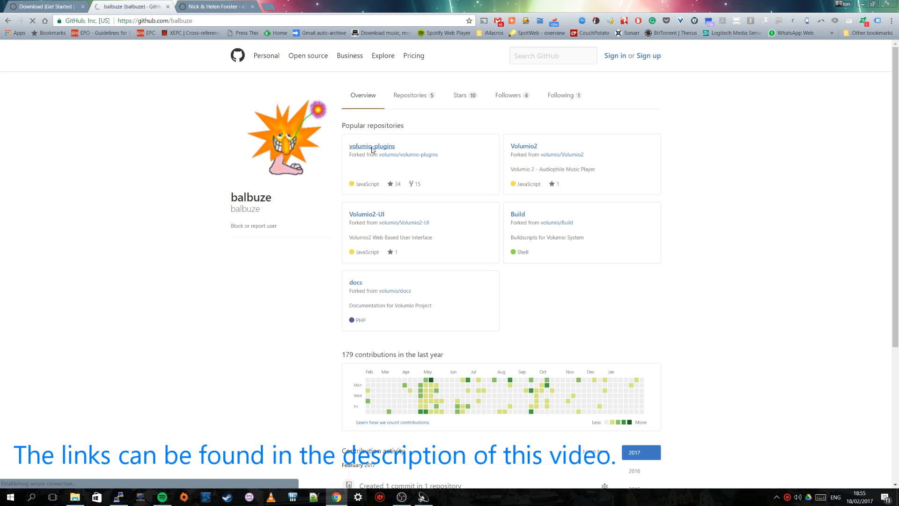
{"action": "left_click", "coordinate": [372, 146]}
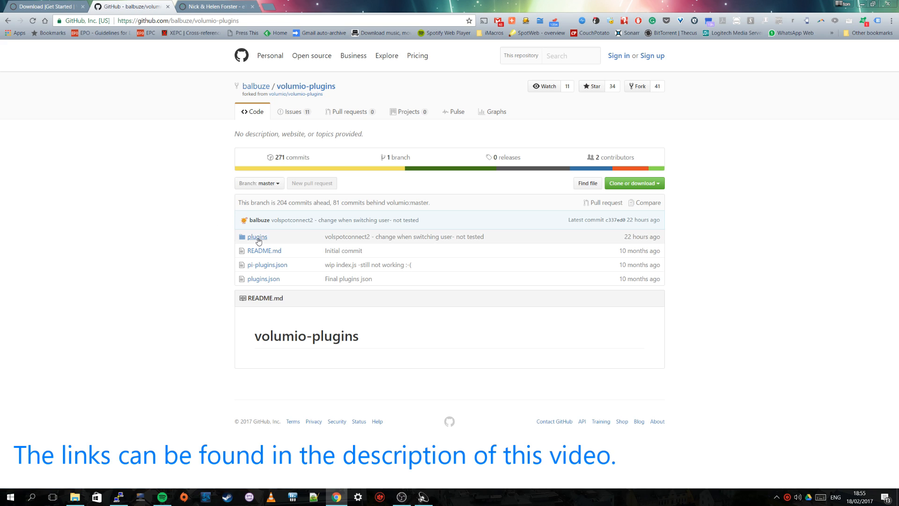
{"action": "left_click", "coordinate": [257, 236]}
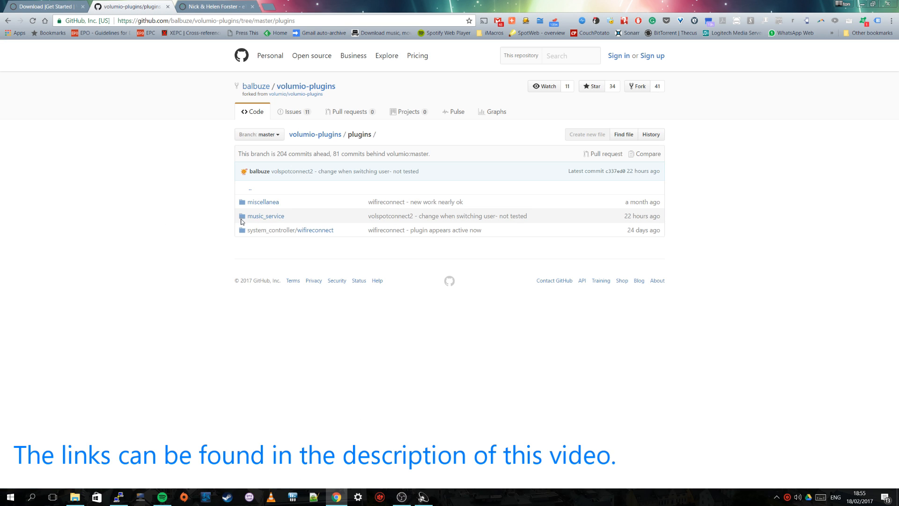
{"action": "left_click", "coordinate": [266, 215]}
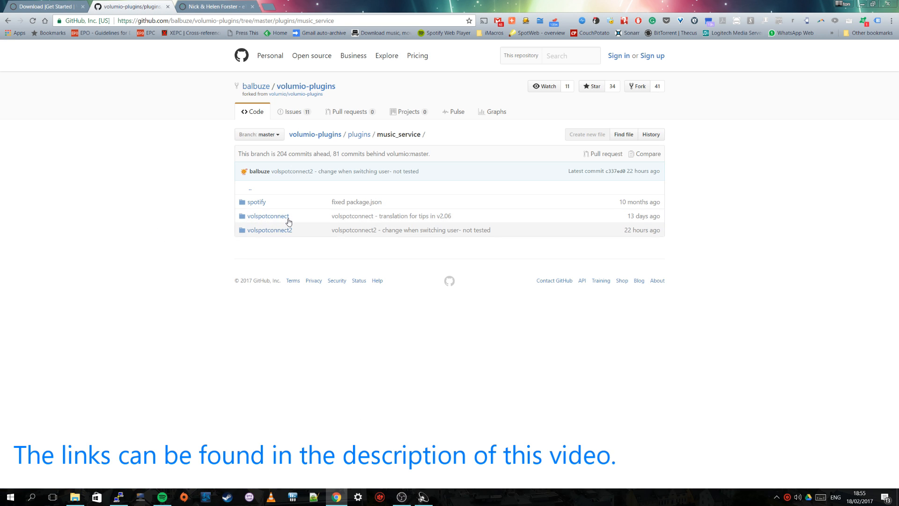
{"action": "mouse_move", "coordinate": [289, 245]}
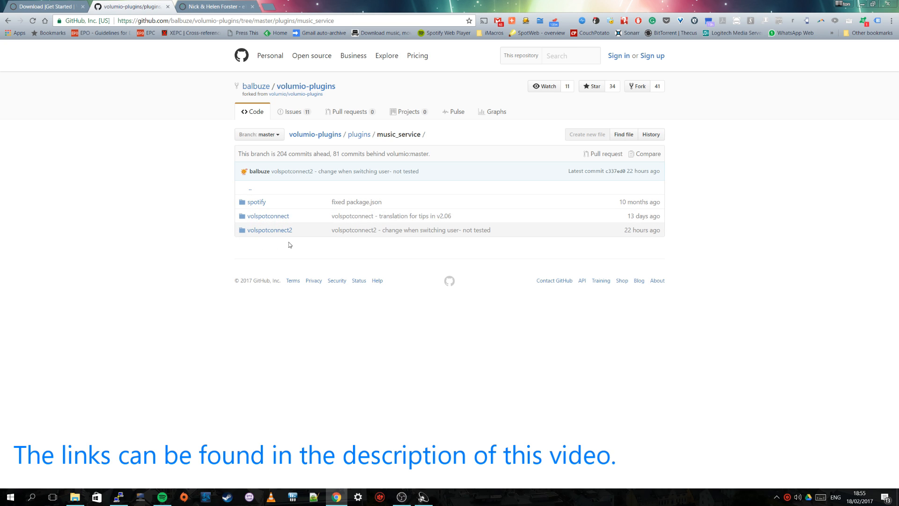
{"action": "mouse_move", "coordinate": [290, 225]}
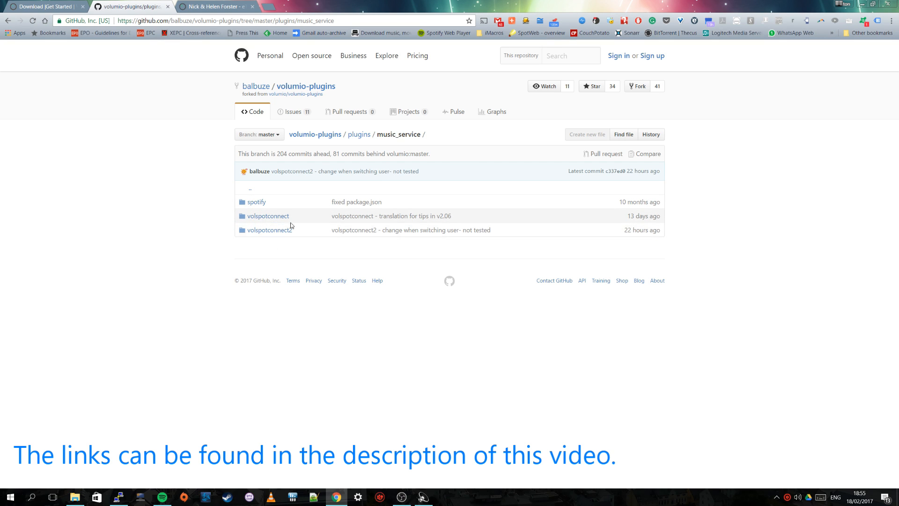
{"action": "mouse_move", "coordinate": [270, 230]}
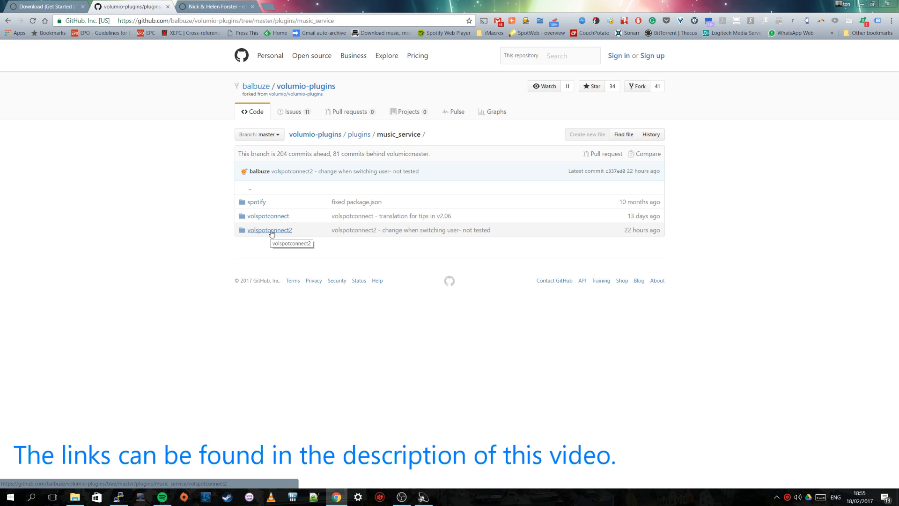
{"action": "mouse_move", "coordinate": [278, 238]}
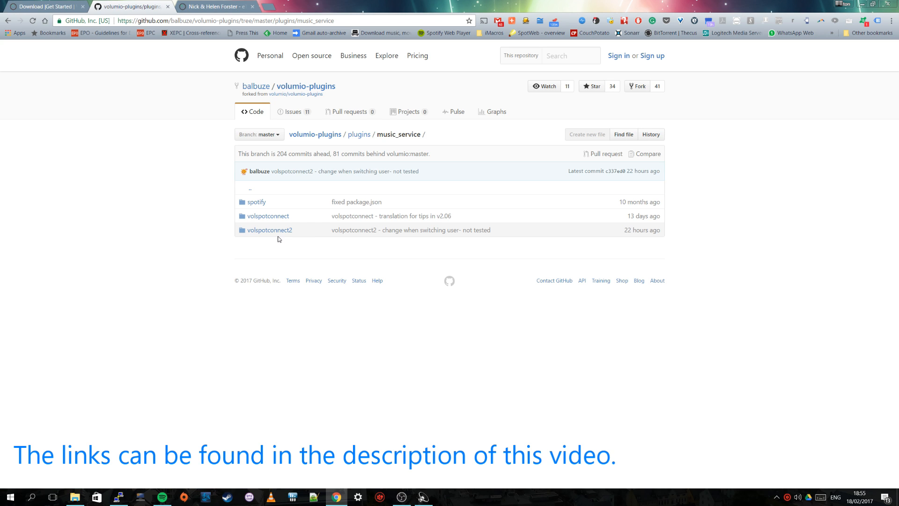
{"action": "mouse_move", "coordinate": [242, 224]}
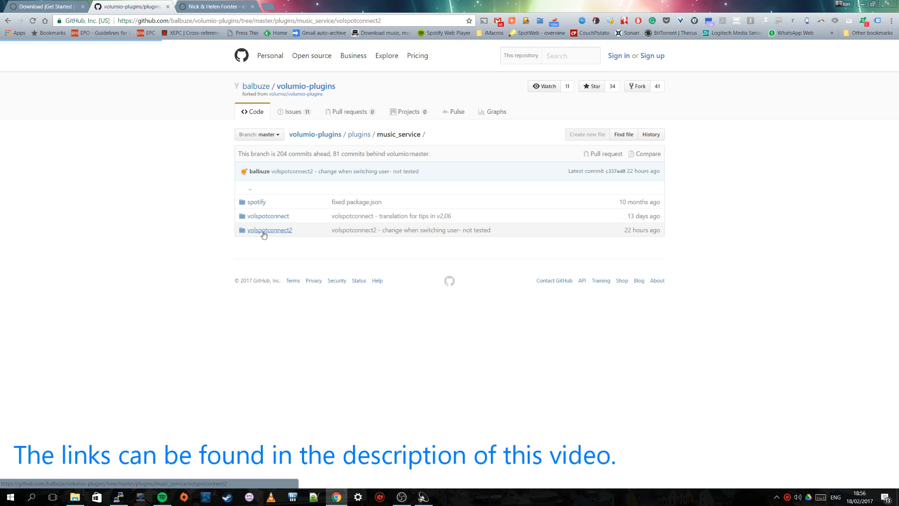
{"action": "left_click", "coordinate": [269, 229]}
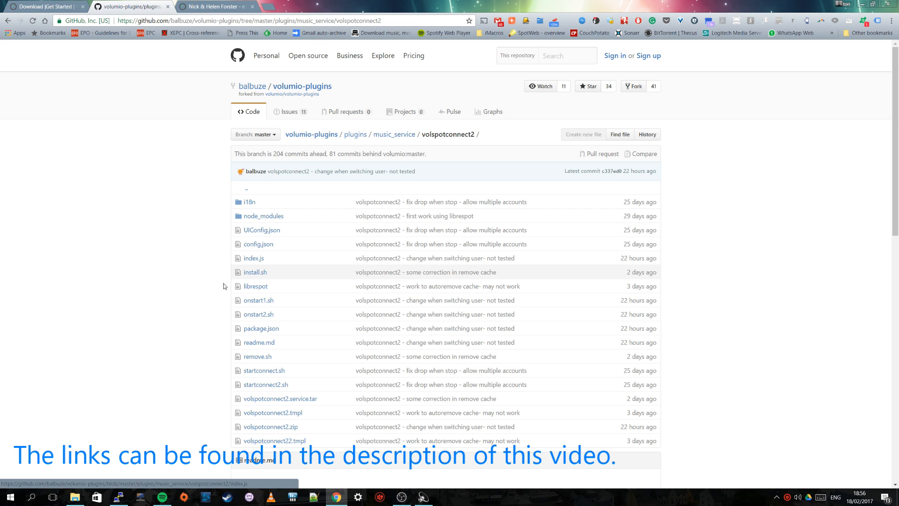
{"action": "scroll", "scroll_direction": "down", "scroll_amount": 3}
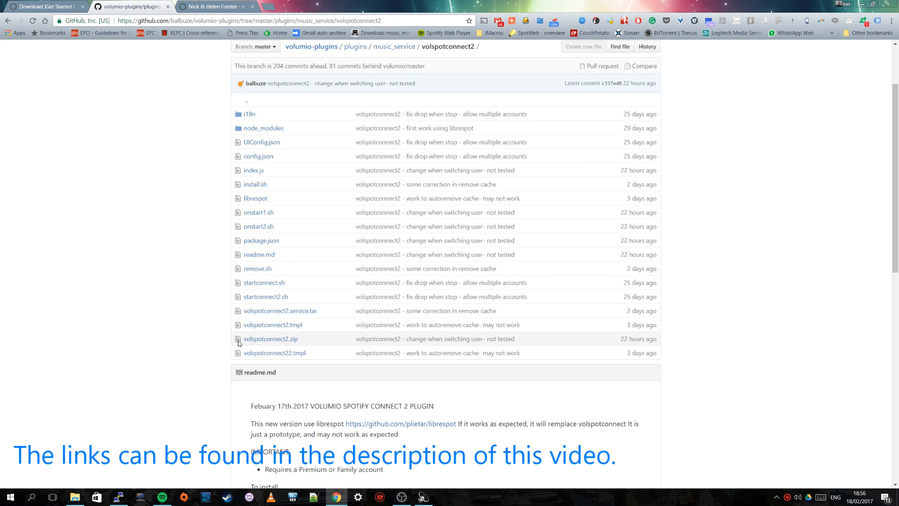
{"action": "mouse_move", "coordinate": [270, 338]}
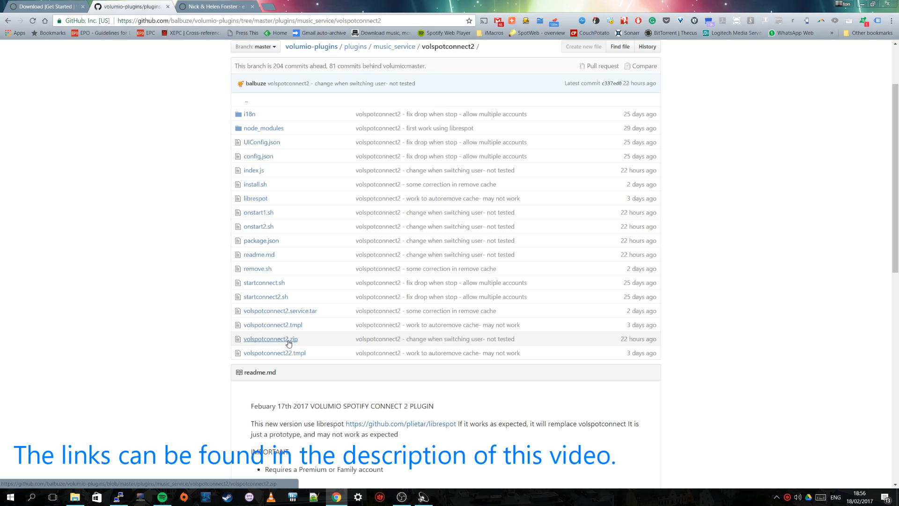
Download volspotconnect2.zip into Downloads, then return to the Volumio player tab.
{"action": "left_click", "coordinate": [270, 338]}
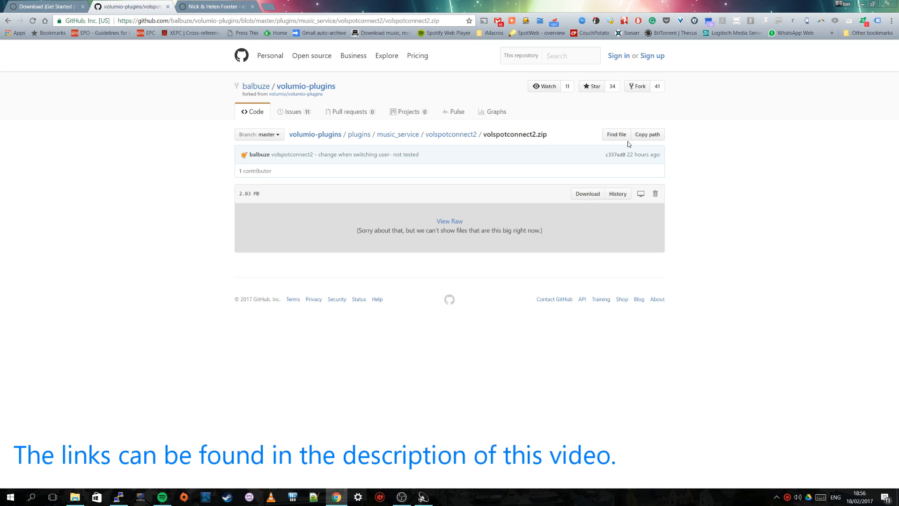
{"action": "left_click", "coordinate": [587, 193]}
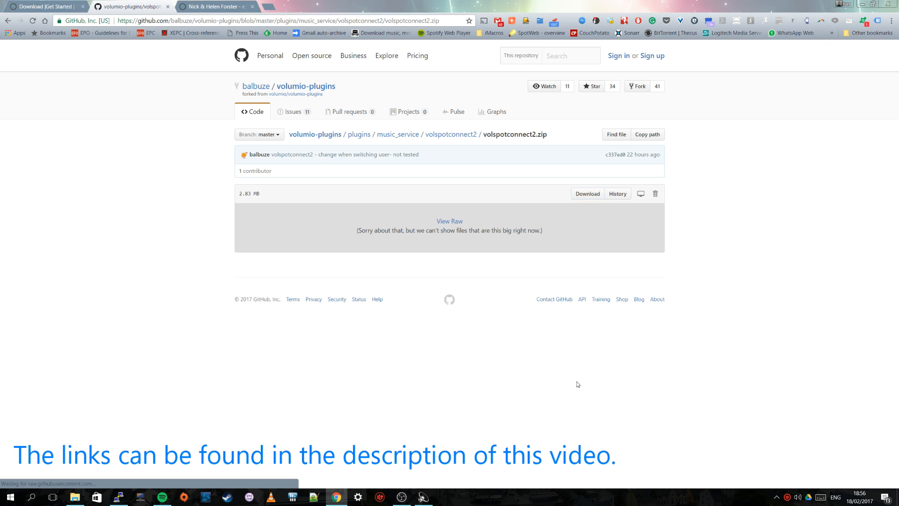
{"action": "left_click", "coordinate": [586, 194]}
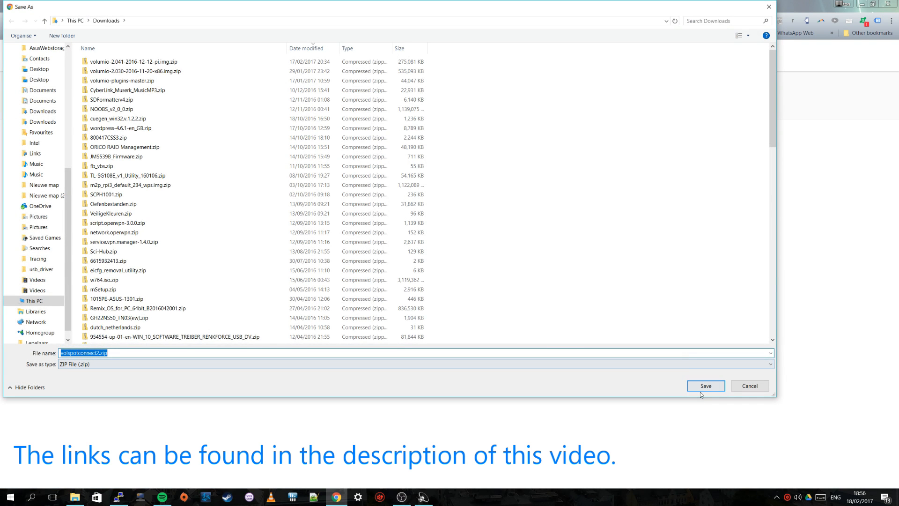
{"action": "left_click", "coordinate": [705, 385]}
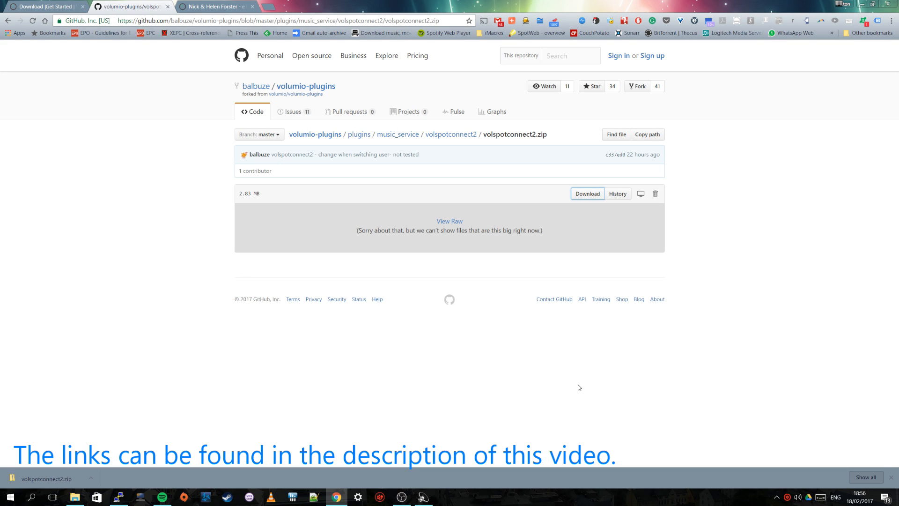
{"action": "mouse_move", "coordinate": [49, 23]}
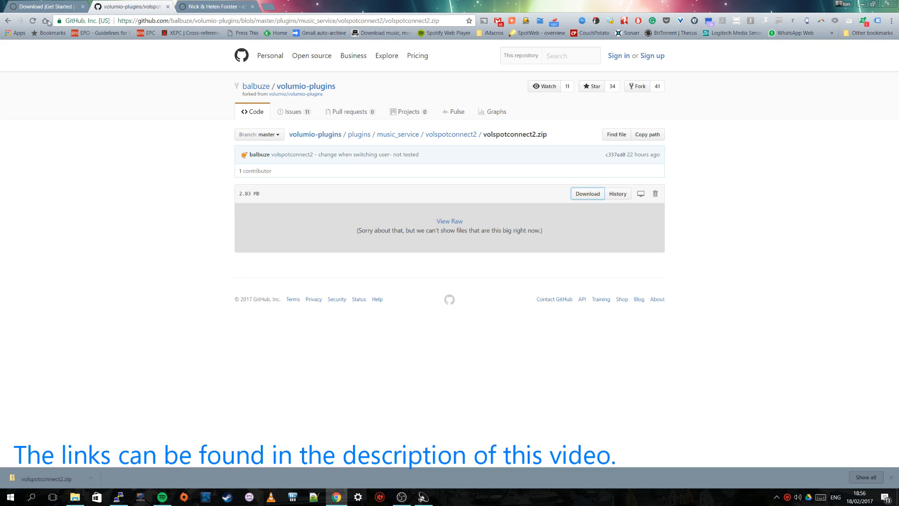
{"action": "left_click", "coordinate": [215, 6]}
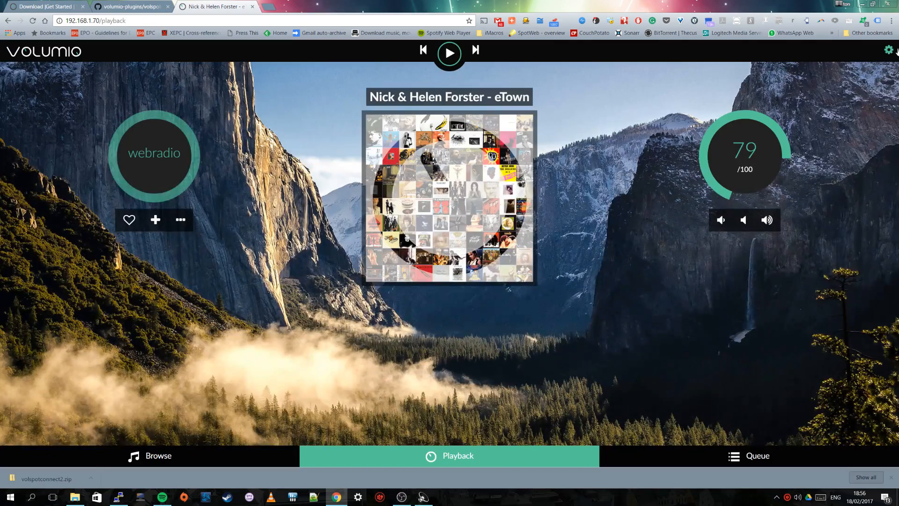
Open the Upload Plugin area from Volumio's settings menu under plugin management.
{"action": "left_click", "coordinate": [888, 50]}
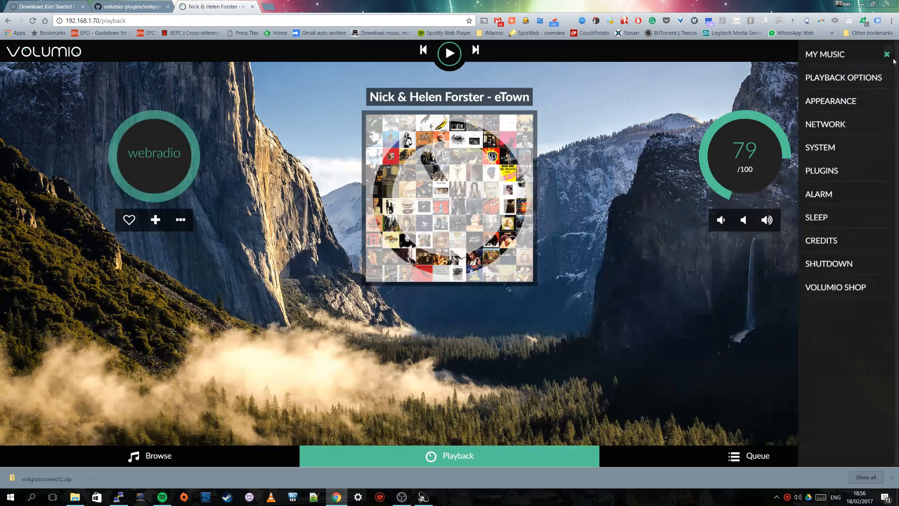
{"action": "left_click", "coordinate": [821, 170]}
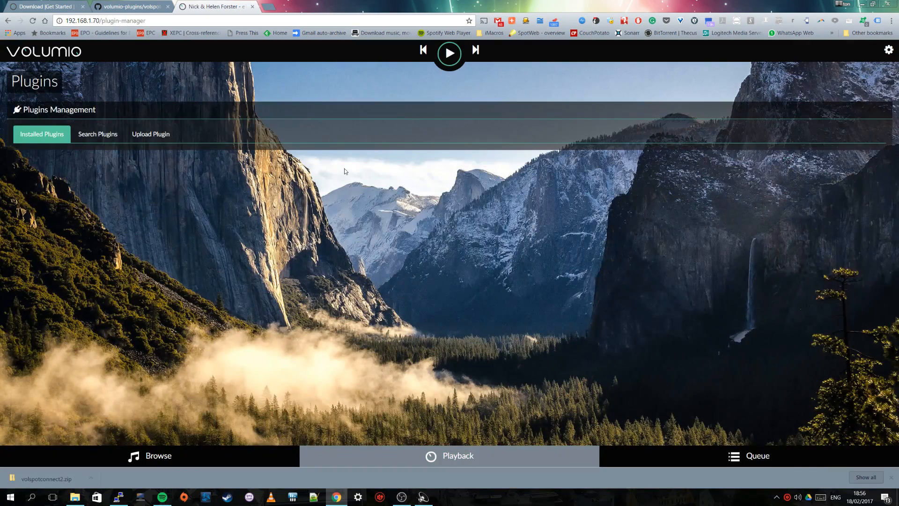
{"action": "mouse_move", "coordinate": [150, 133]}
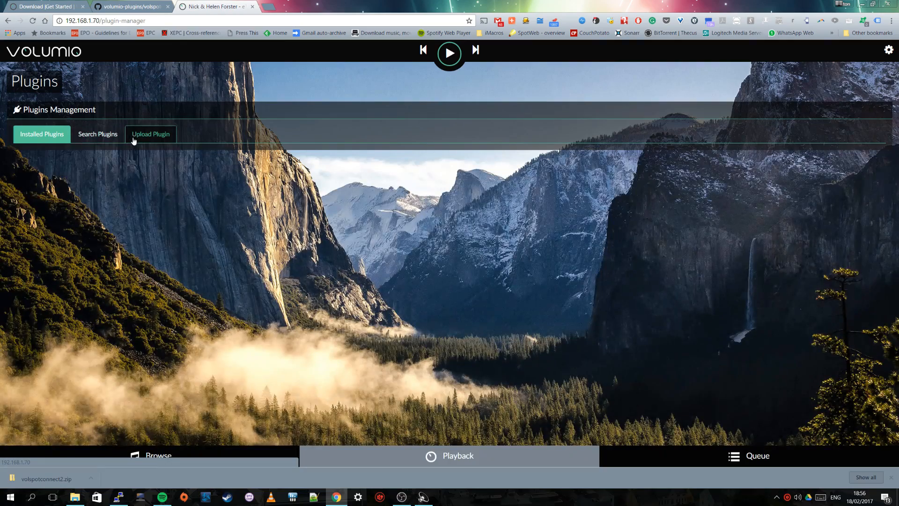
{"action": "left_click", "coordinate": [150, 134]}
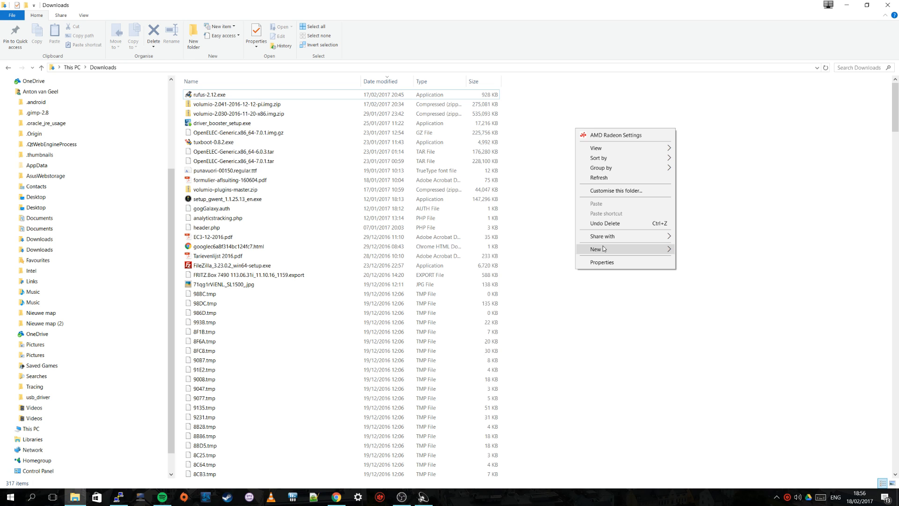
{"action": "mouse_move", "coordinate": [603, 177]}
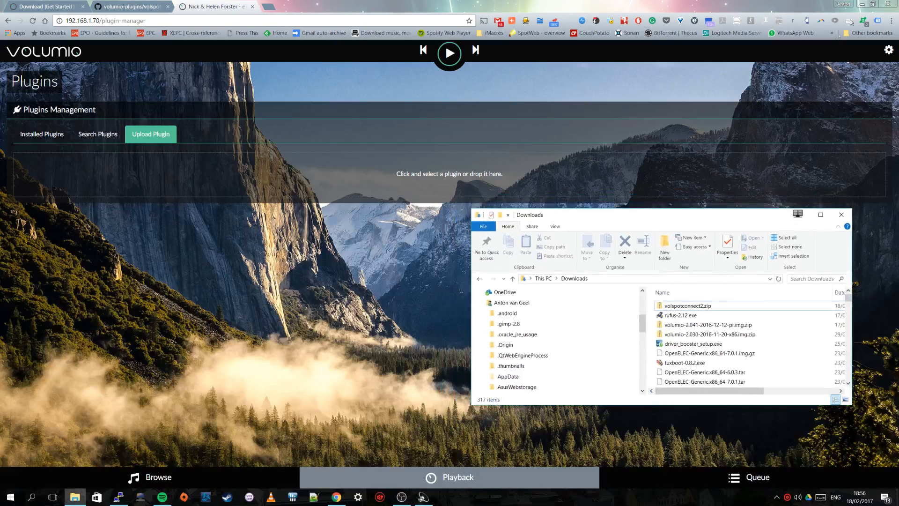
Upload volspotconnect2.zip, review the installation log, and close the success report.
{"action": "left_click", "coordinate": [688, 305]}
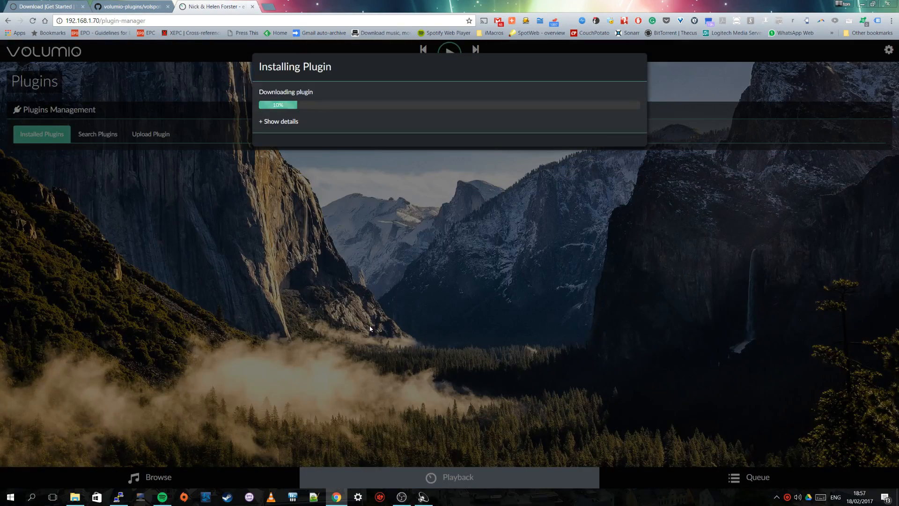
{"action": "left_click", "coordinate": [278, 121]}
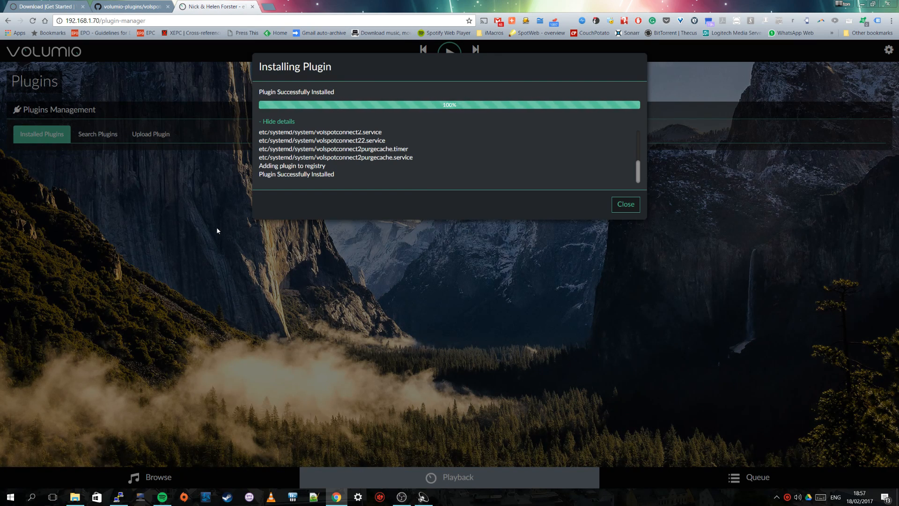
{"action": "left_click", "coordinate": [277, 121]}
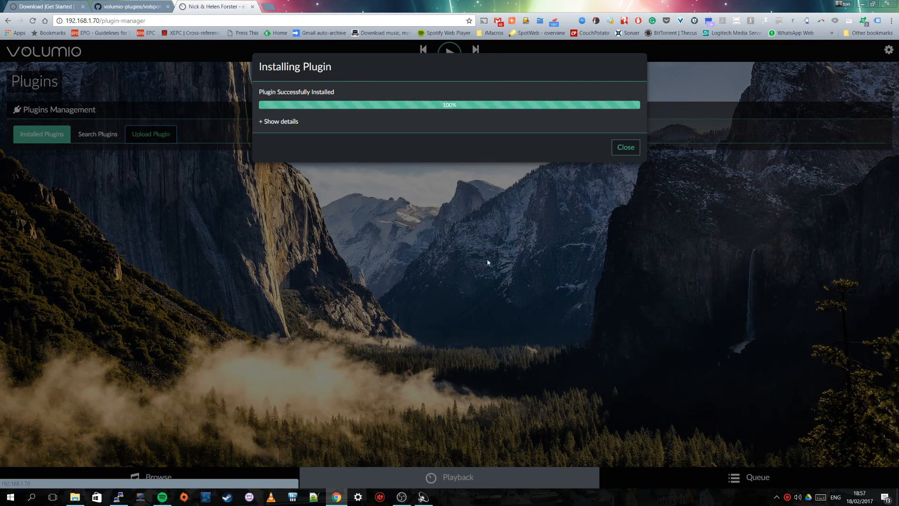
{"action": "left_click", "coordinate": [624, 147]}
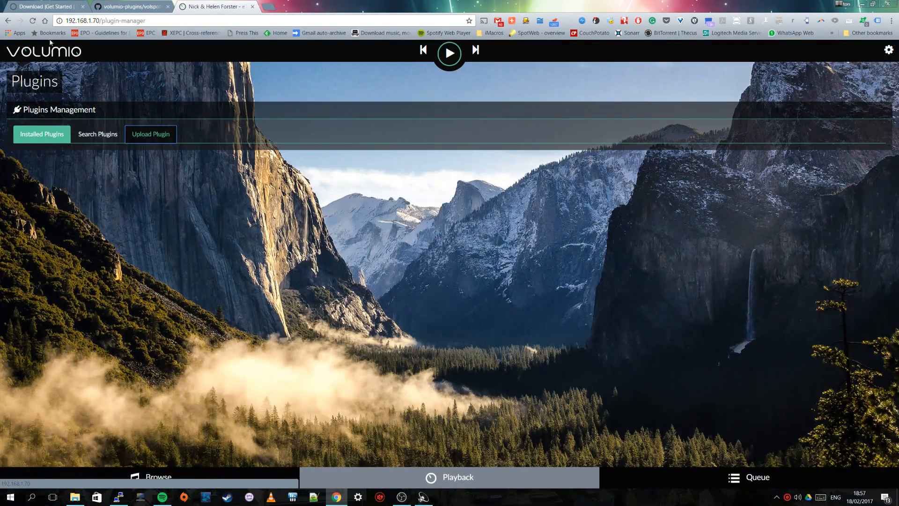
Toggle Volumio Spotify Connect2 to On in the installed plugins list.
{"action": "left_click", "coordinate": [449, 477]}
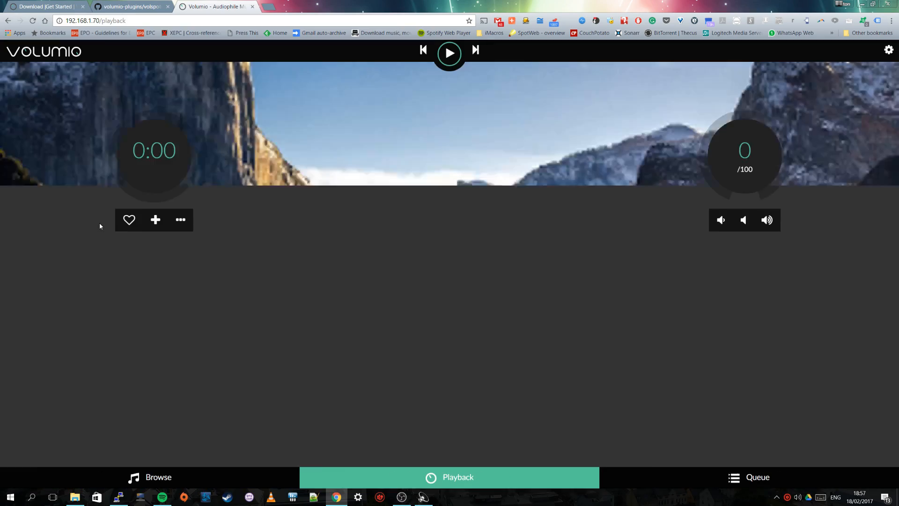
{"action": "left_click", "coordinate": [887, 50]}
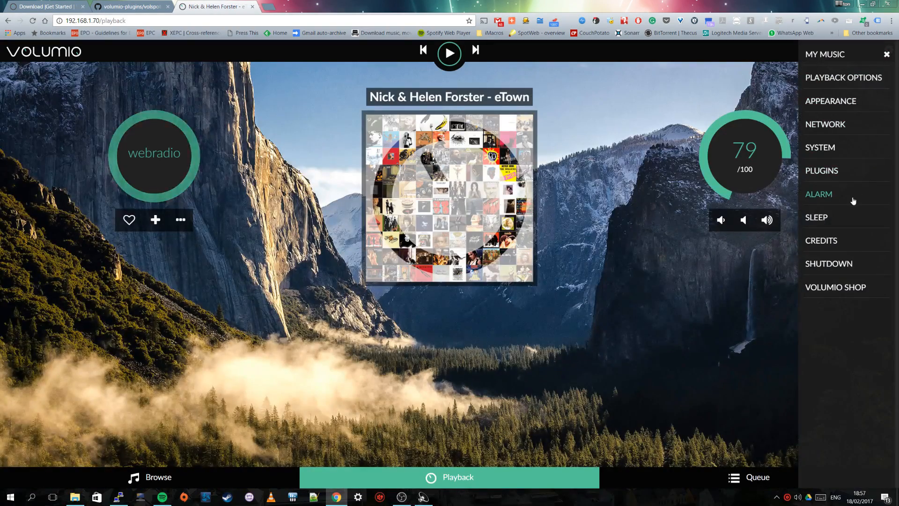
{"action": "left_click", "coordinate": [821, 170]}
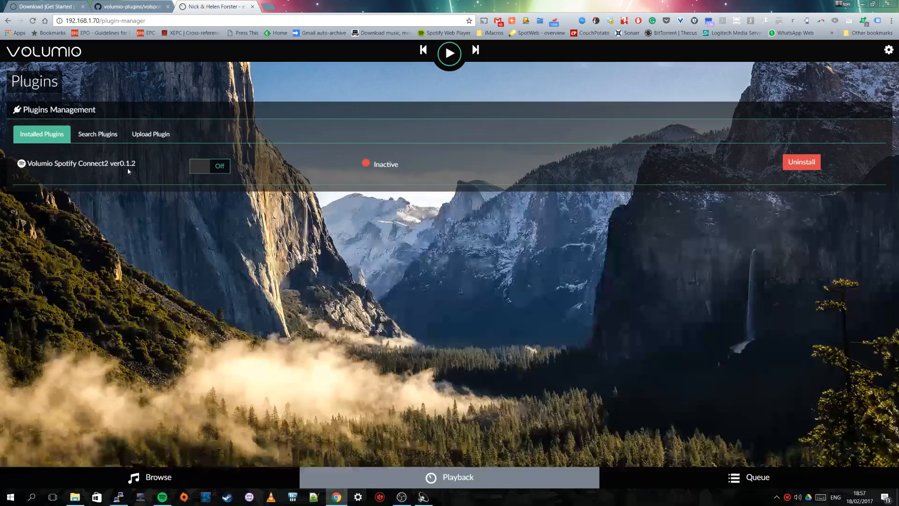
{"action": "mouse_move", "coordinate": [191, 174]}
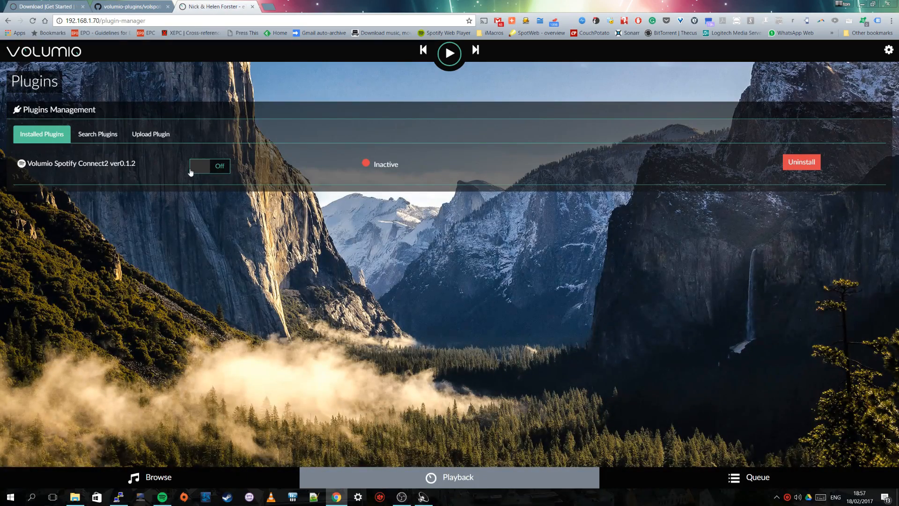
{"action": "left_click", "coordinate": [209, 165]}
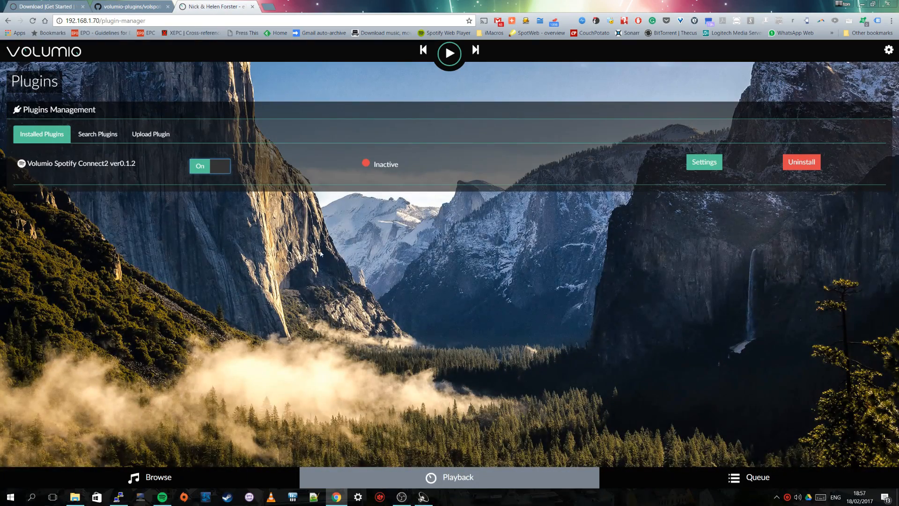
{"action": "left_click", "coordinate": [703, 162]}
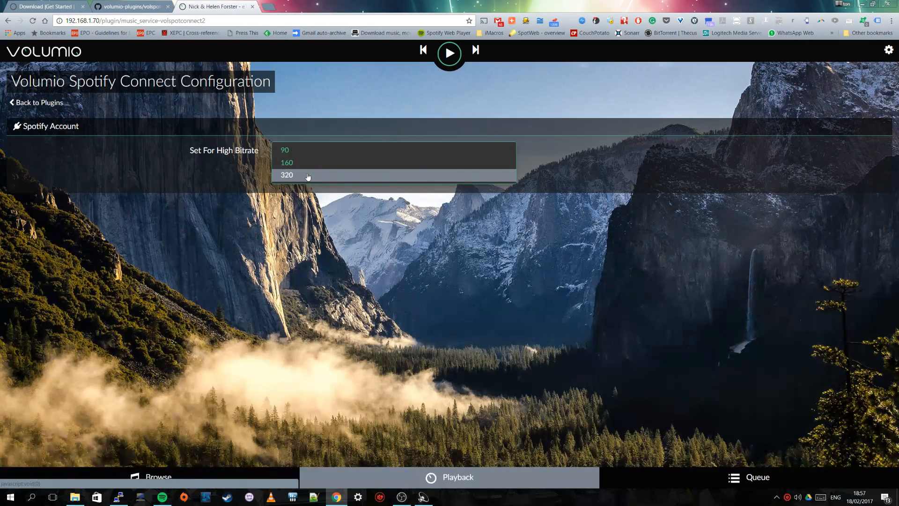
Choose 320 for Set For High Bitrate and save it.
{"action": "left_click", "coordinate": [287, 174]}
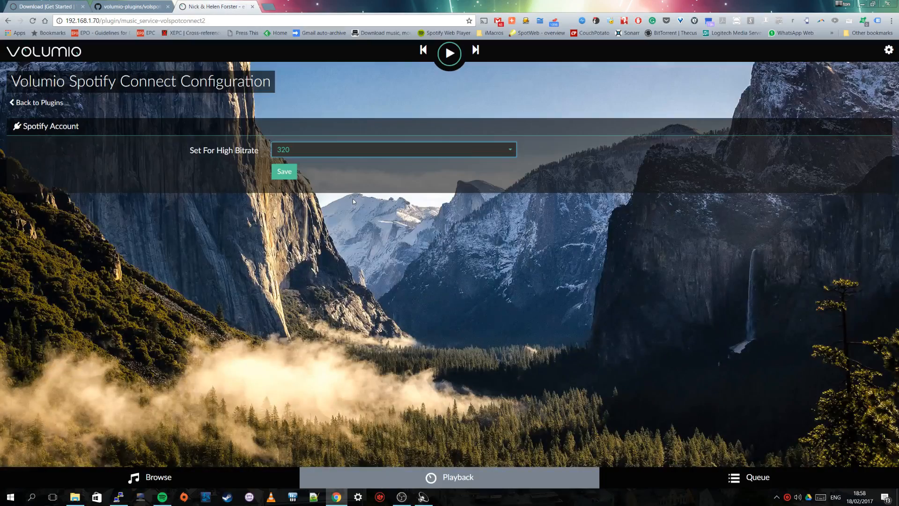
{"action": "mouse_move", "coordinate": [315, 182]}
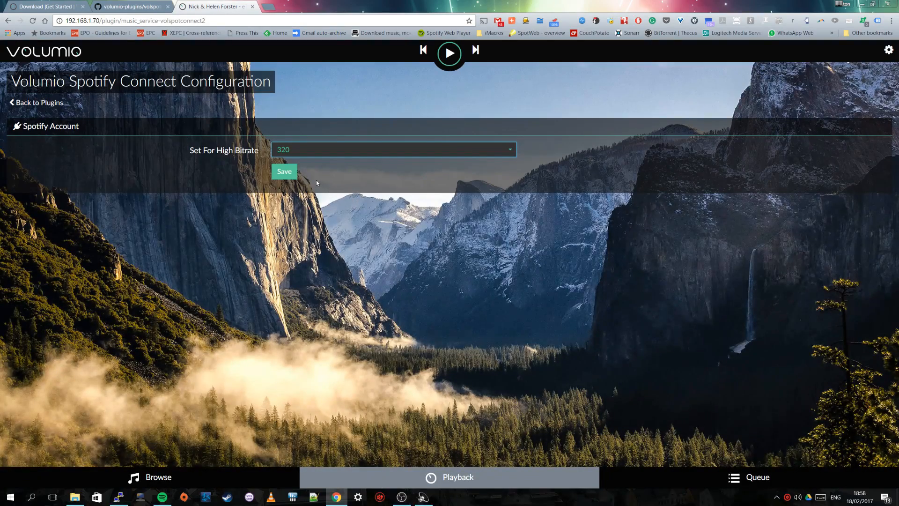
{"action": "mouse_move", "coordinate": [301, 176]}
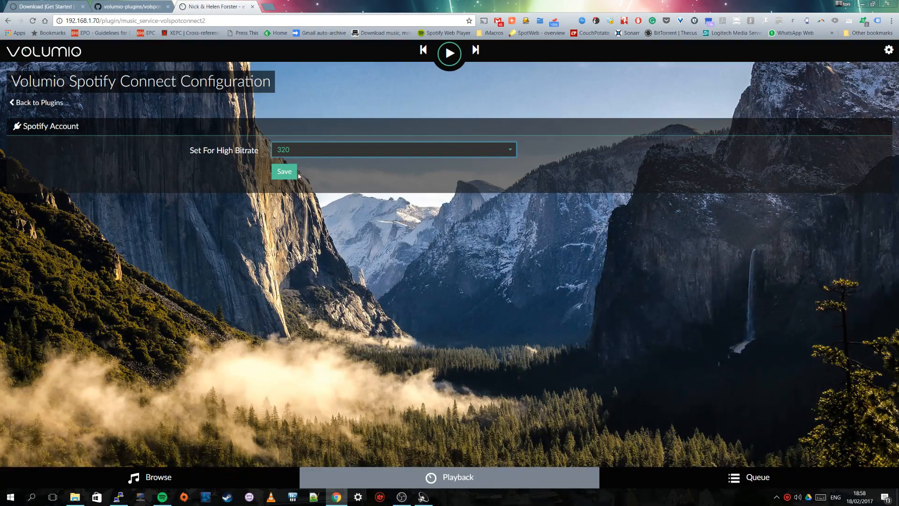
{"action": "left_click", "coordinate": [283, 171]}
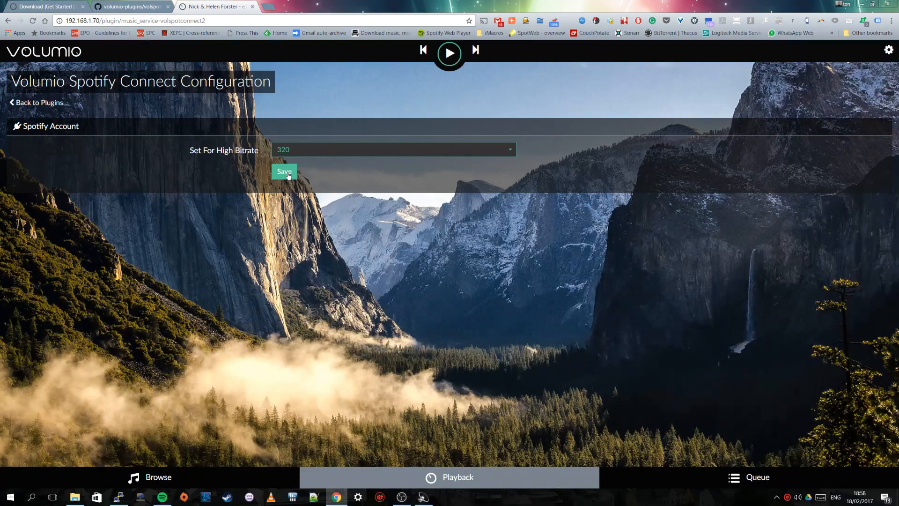
{"action": "mouse_move", "coordinate": [448, 216]}
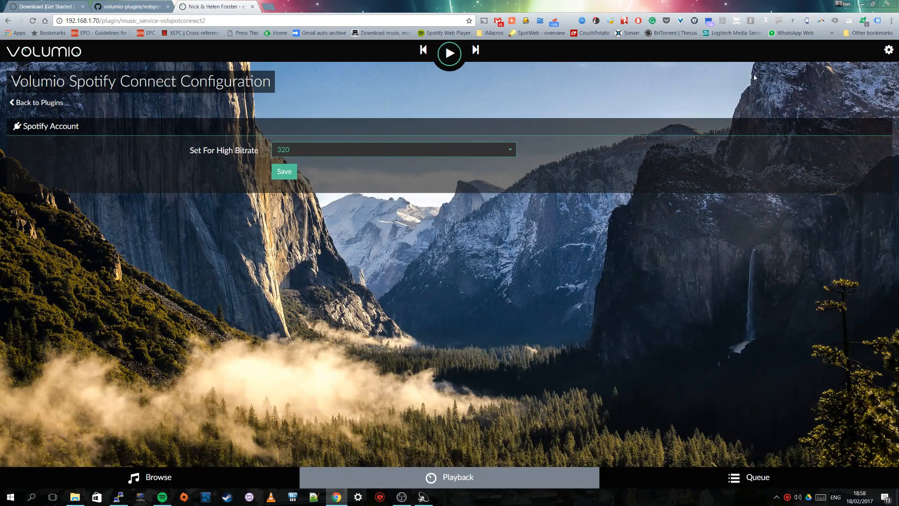
Go back to the Volumio playback screen and bring up the Spotify desktop app.
{"action": "left_click", "coordinate": [457, 477]}
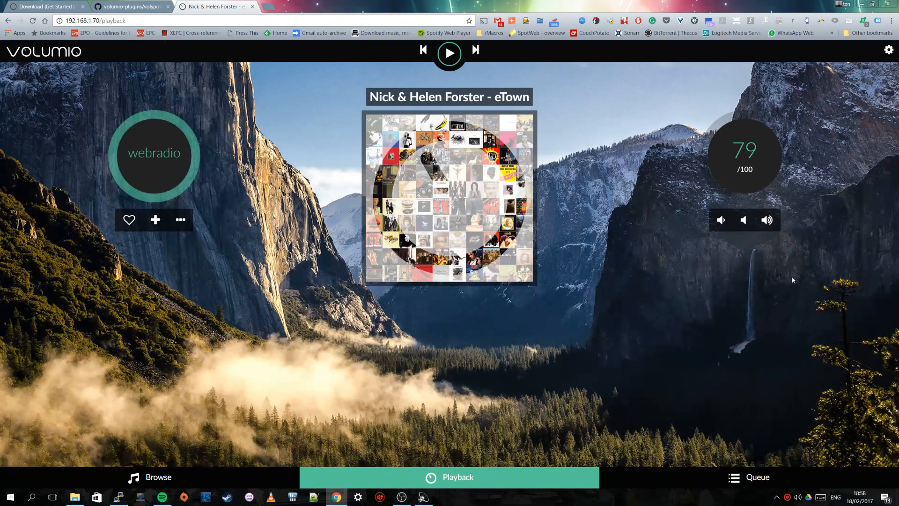
{"action": "mouse_move", "coordinate": [576, 173]}
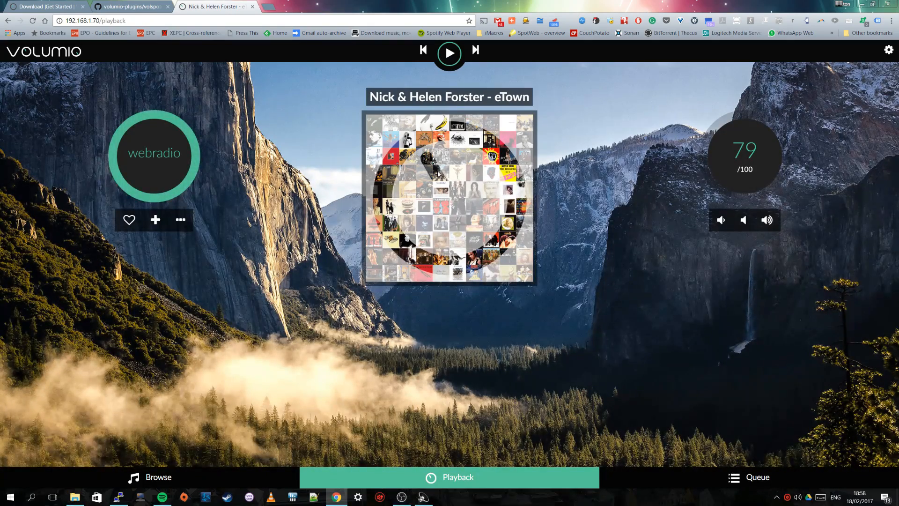
{"action": "mouse_move", "coordinate": [630, 92]}
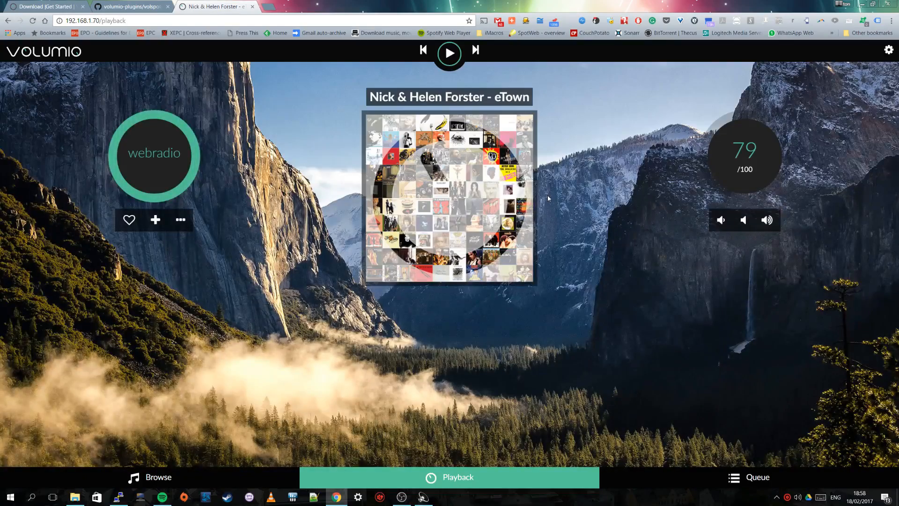
{"action": "mouse_move", "coordinate": [161, 454]}
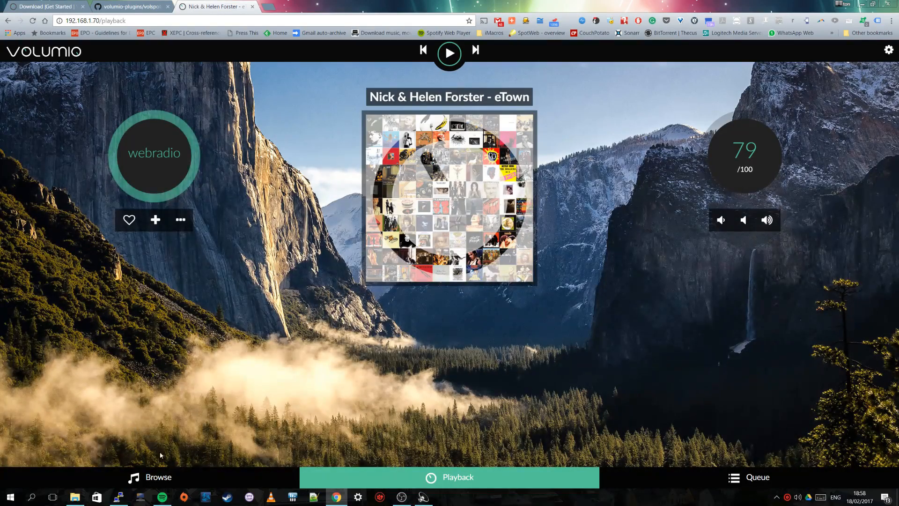
{"action": "left_click", "coordinate": [162, 496]}
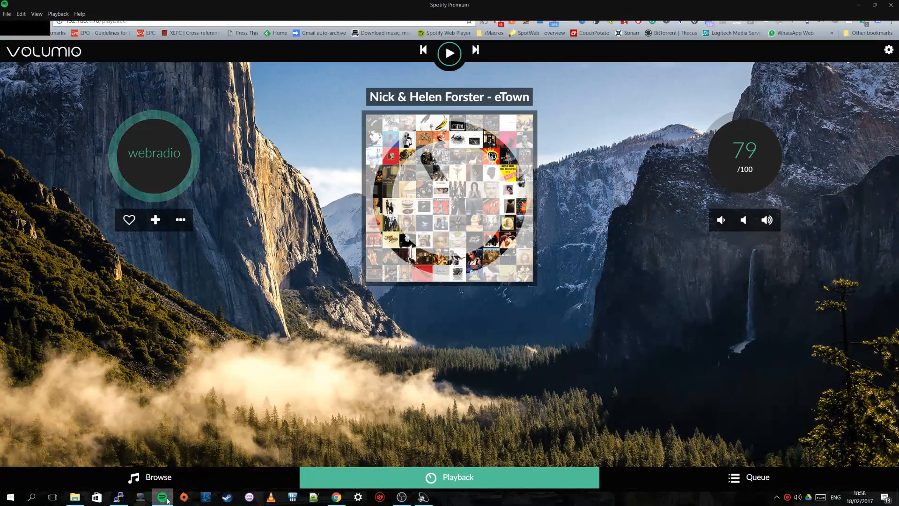
Bring the Spotify desktop player forward from its taskbar icon.
{"action": "left_click", "coordinate": [163, 496]}
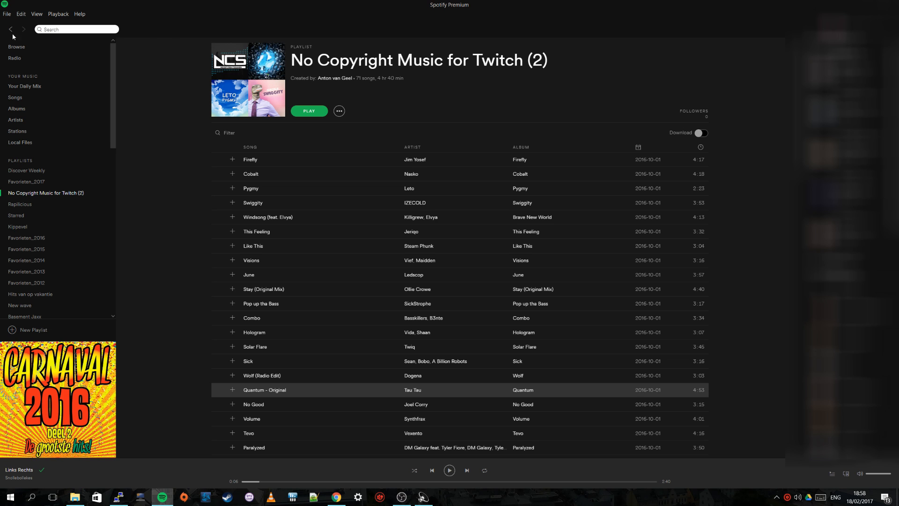
{"action": "mouse_move", "coordinate": [53, 195]}
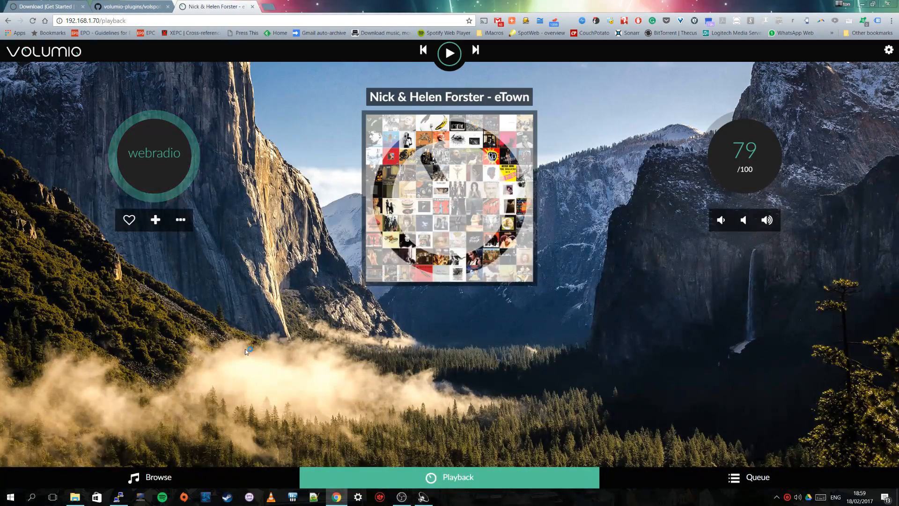
{"action": "left_click", "coordinate": [163, 496]}
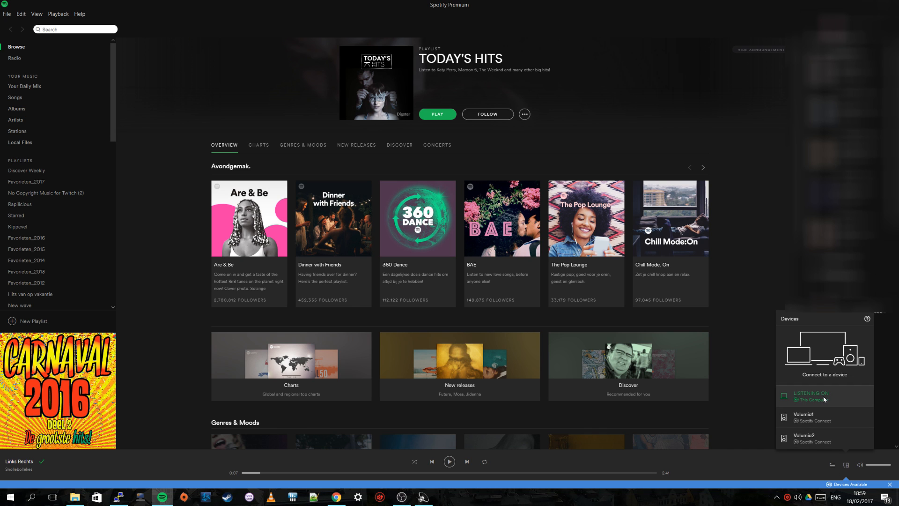
{"action": "mouse_move", "coordinate": [823, 415]}
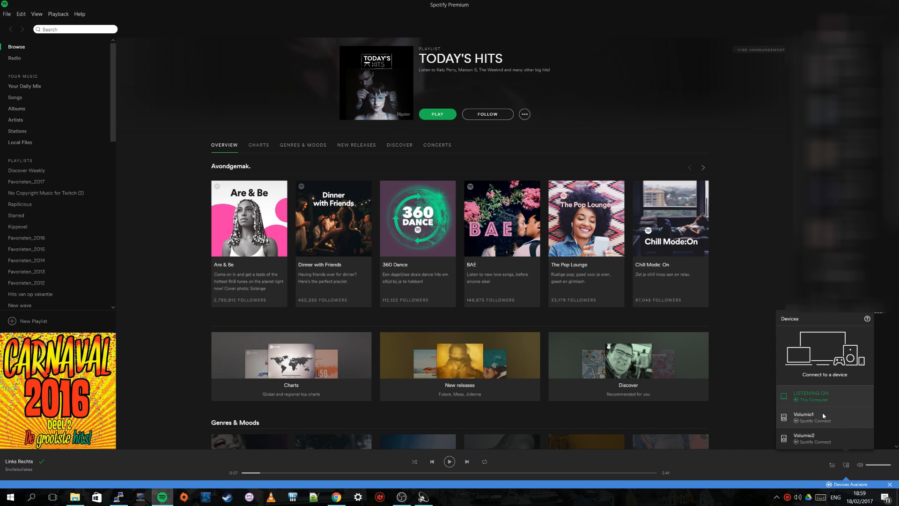
{"action": "mouse_move", "coordinate": [817, 442]}
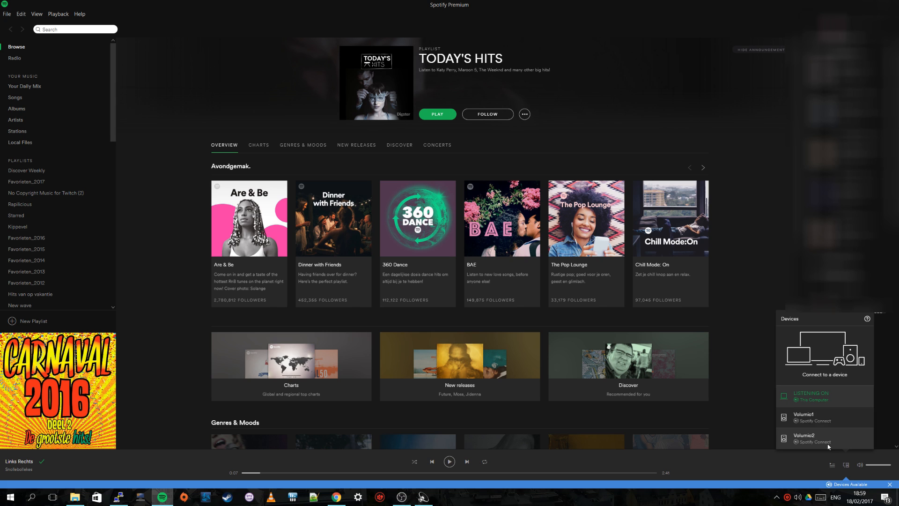
{"action": "mouse_move", "coordinate": [826, 417]}
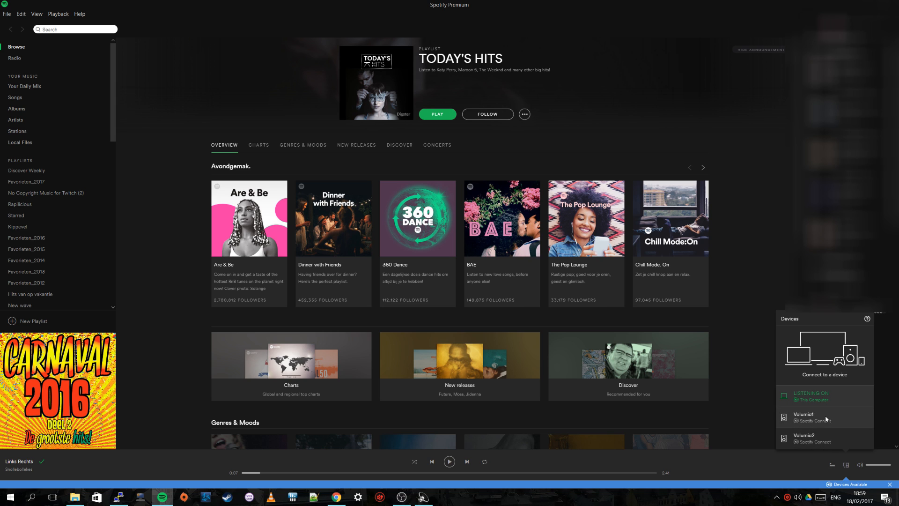
{"action": "mouse_move", "coordinate": [820, 446]}
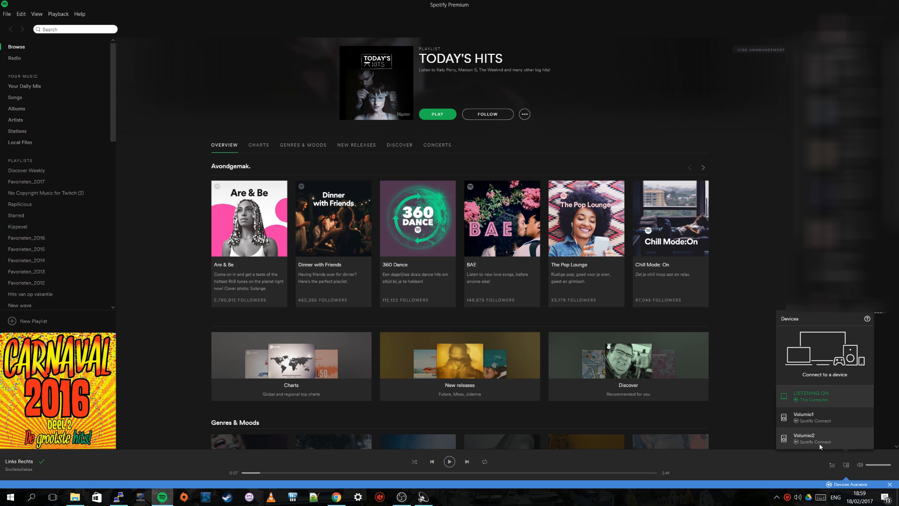
{"action": "mouse_move", "coordinate": [796, 458]}
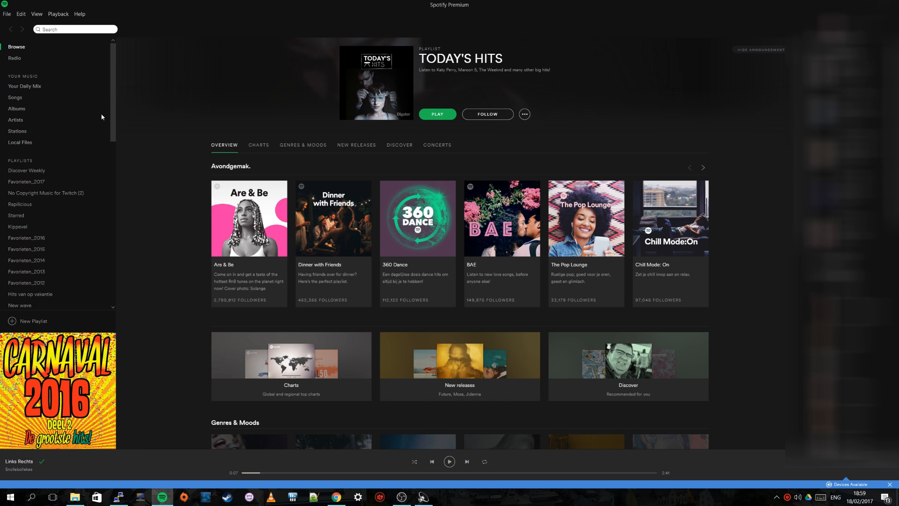
{"action": "left_click", "coordinate": [46, 192]}
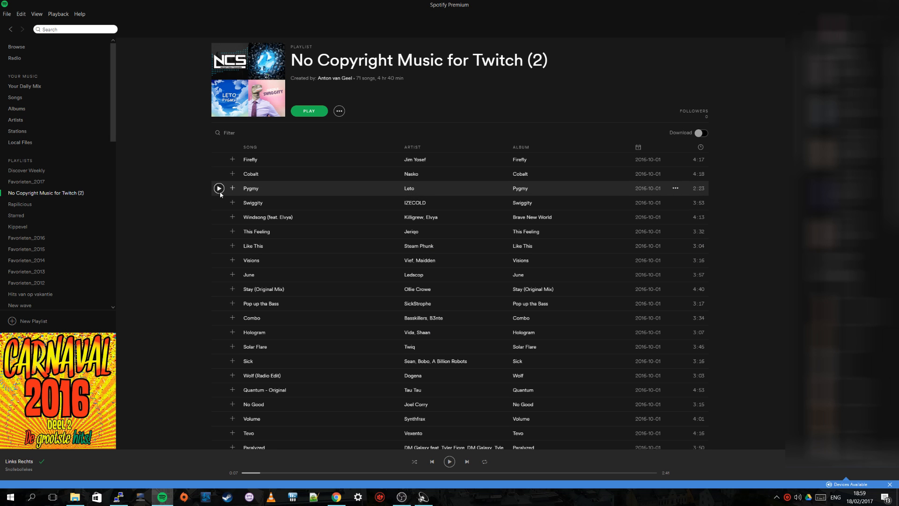
Play Pygmy by Leto and direct playback to the Volumio2 device.
{"action": "left_click", "coordinate": [219, 188]}
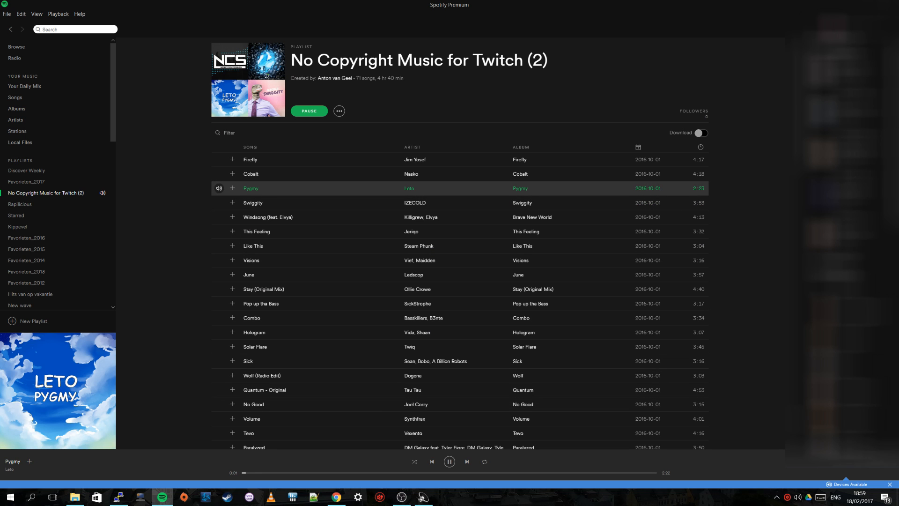
{"action": "left_click", "coordinate": [846, 464]}
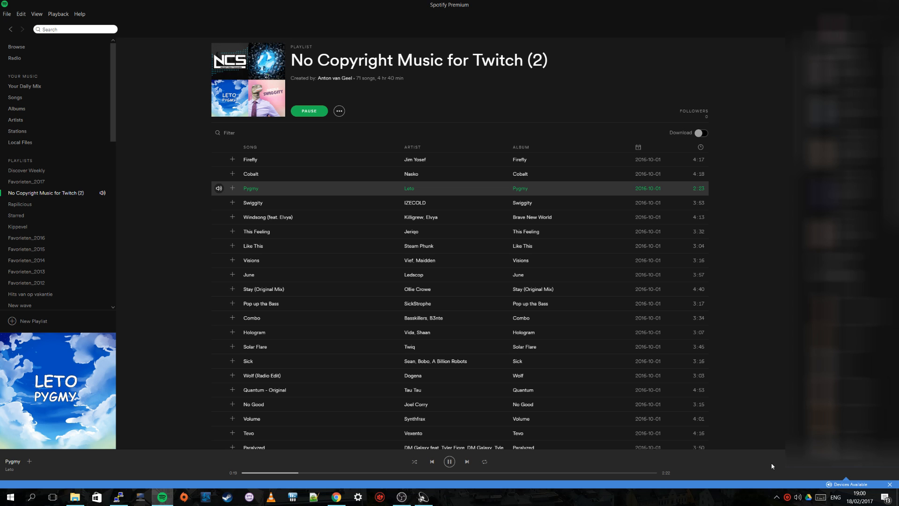
{"action": "left_click", "coordinate": [309, 110]}
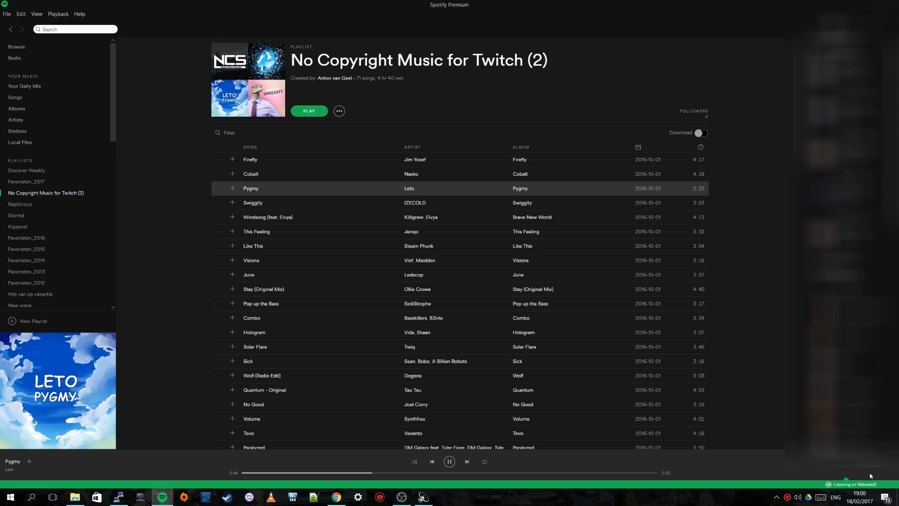
{"action": "mouse_move", "coordinate": [847, 469]}
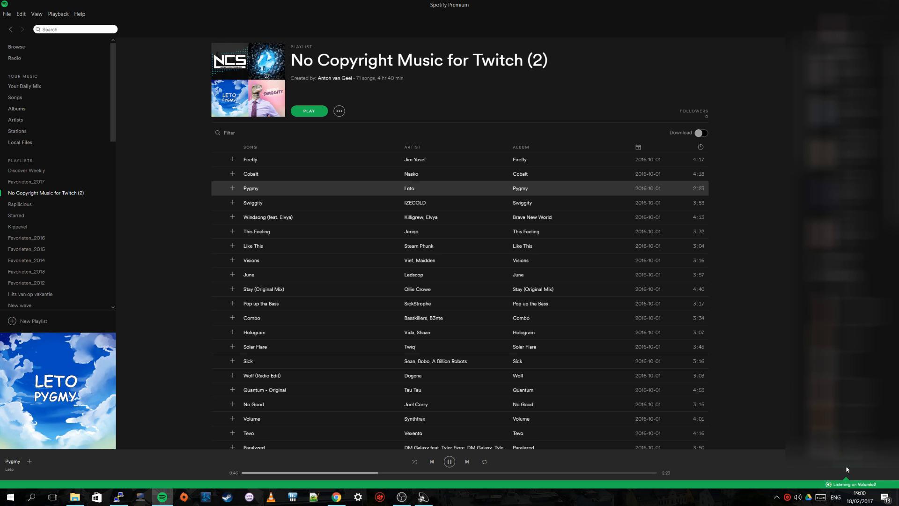
{"action": "left_click", "coordinate": [846, 465]}
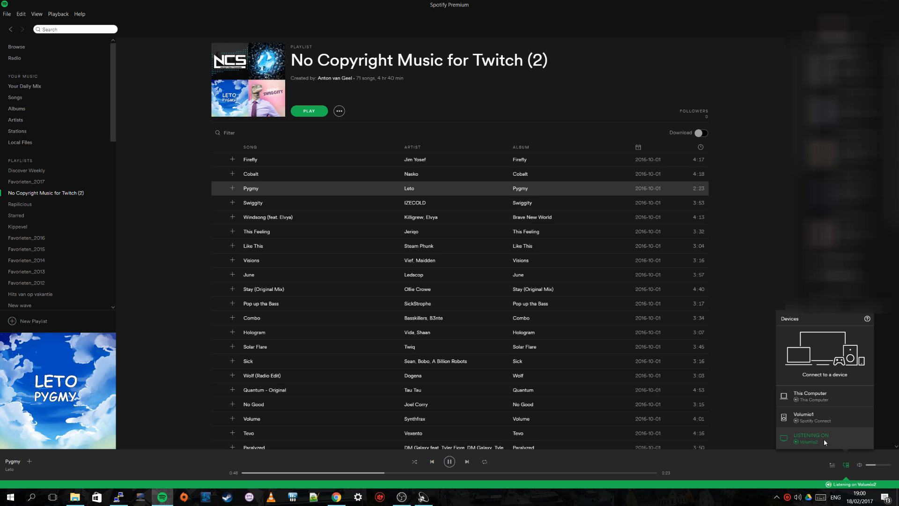
{"action": "mouse_move", "coordinate": [850, 439]}
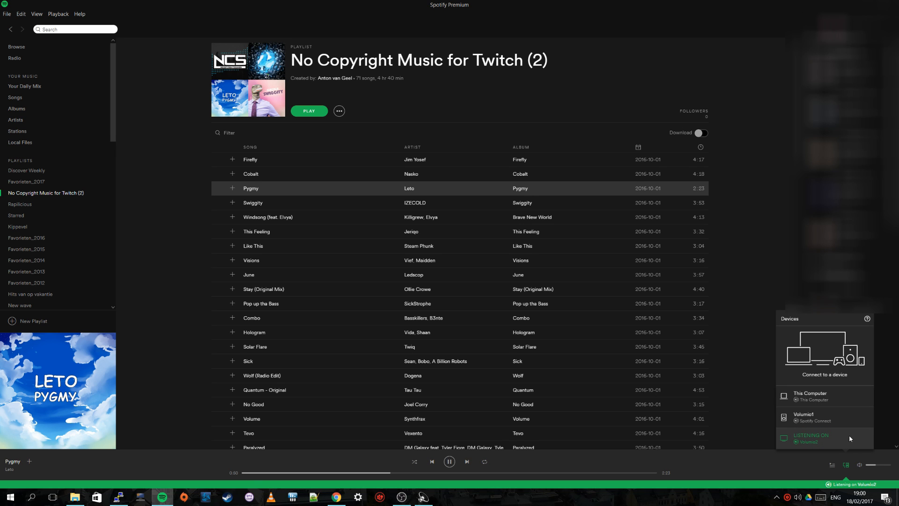
{"action": "mouse_move", "coordinate": [797, 469]}
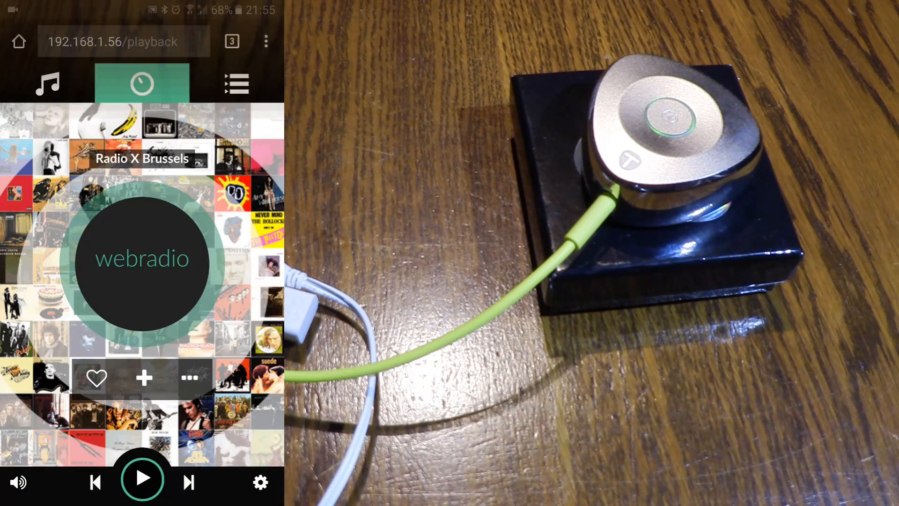
Switch from the Volumio web player to Spotify and scroll through No Copyright Music for Twitch (2).
{"action": "left_click", "coordinate": [142, 477]}
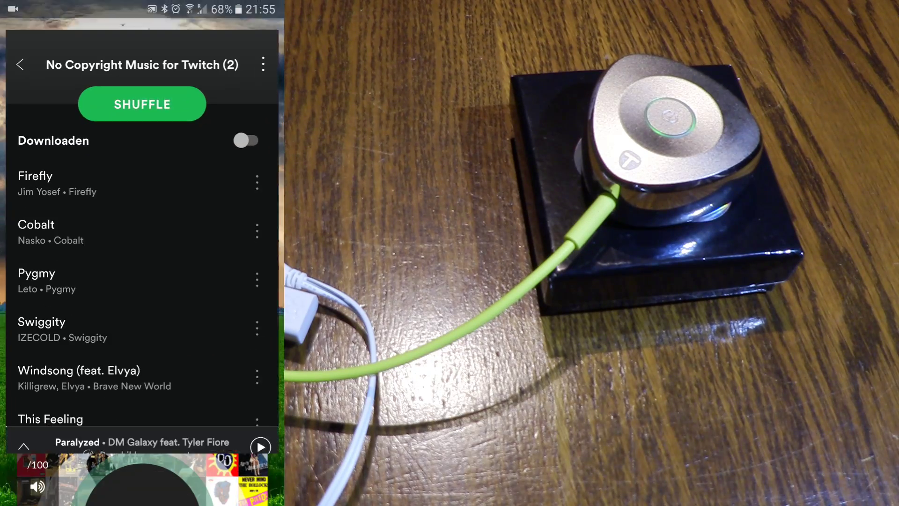
{"action": "scroll", "scroll_direction": "down", "scroll_amount": 3}
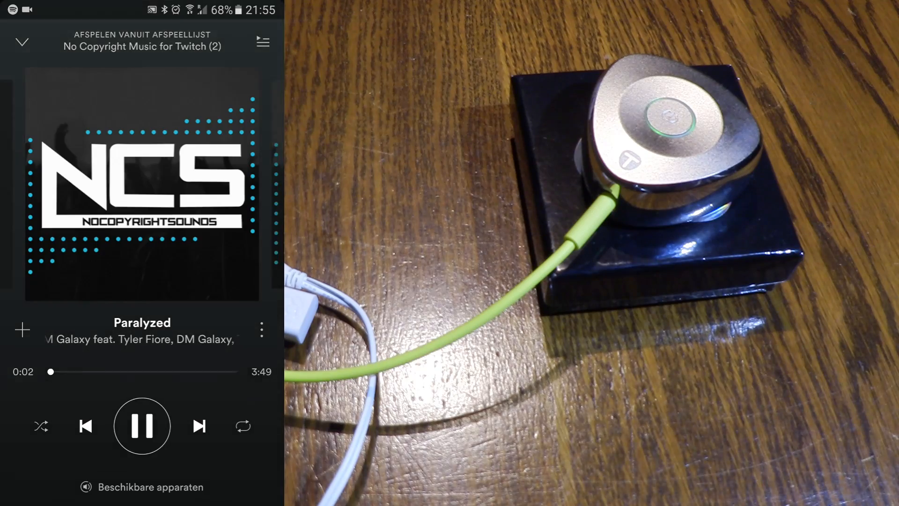
Send Paralyzed to the Volumio2 device, resume playback, then skip ahead to Windfall by TheFatRat.
{"action": "left_click", "coordinate": [141, 487]}
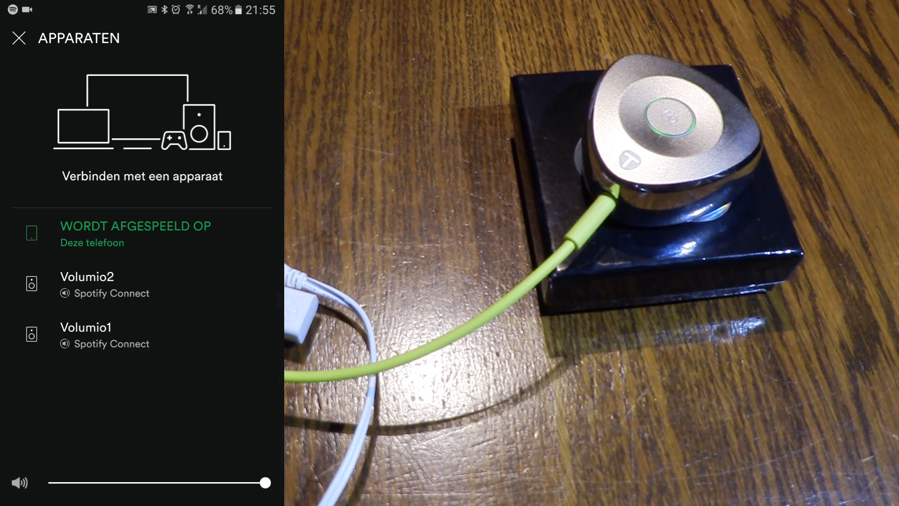
{"action": "left_click", "coordinate": [18, 38]}
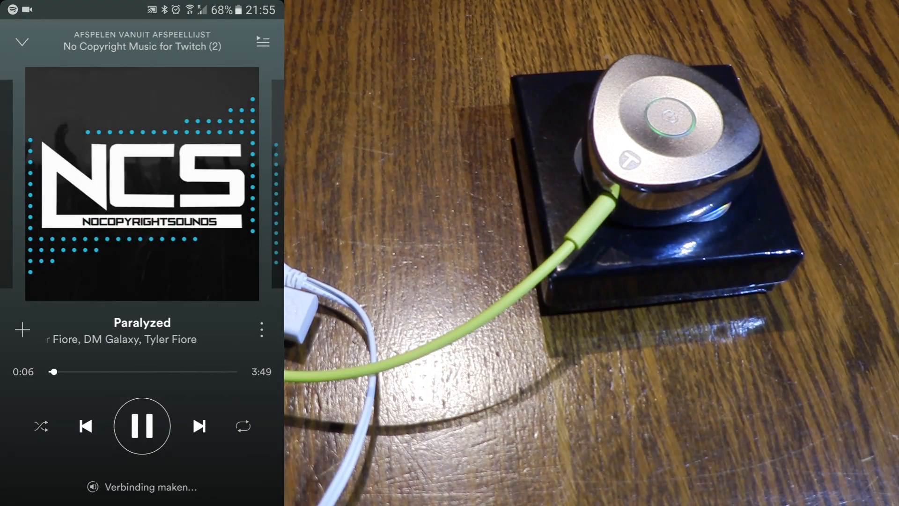
{"action": "left_click", "coordinate": [142, 426]}
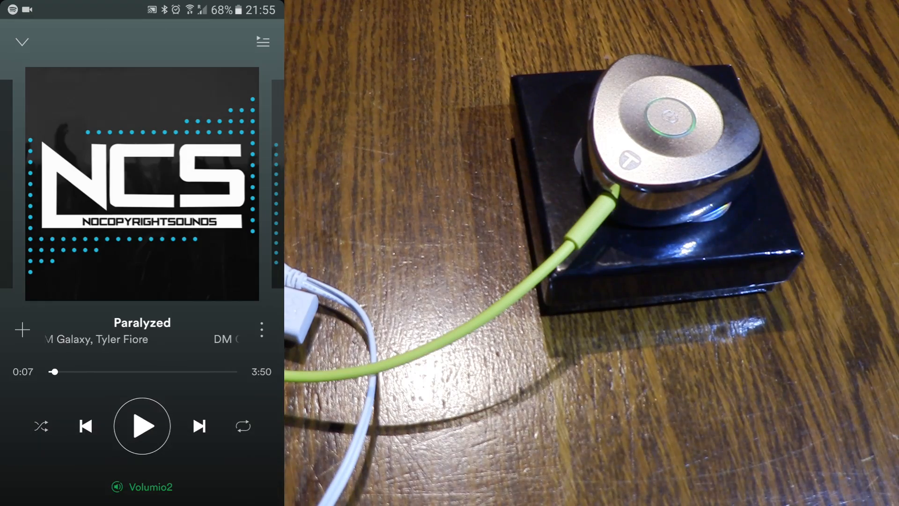
{"action": "left_click", "coordinate": [141, 425]}
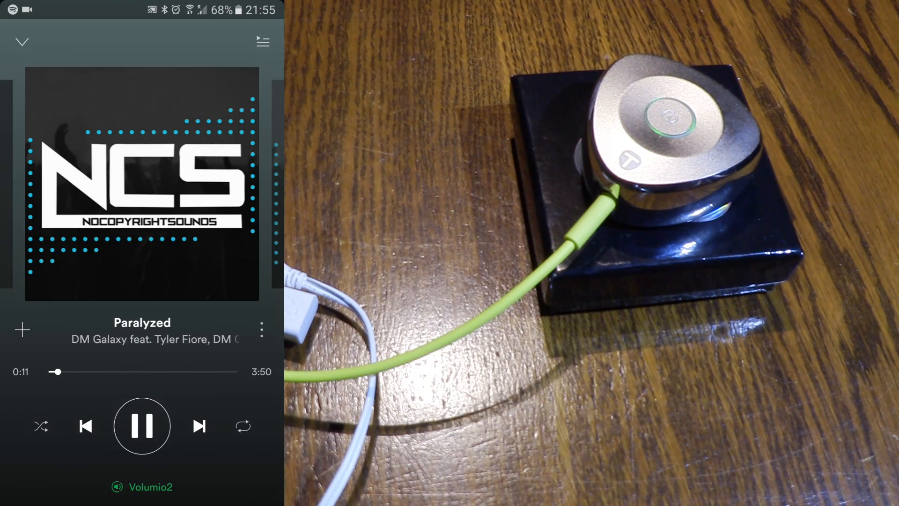
{"action": "left_click", "coordinate": [142, 486]}
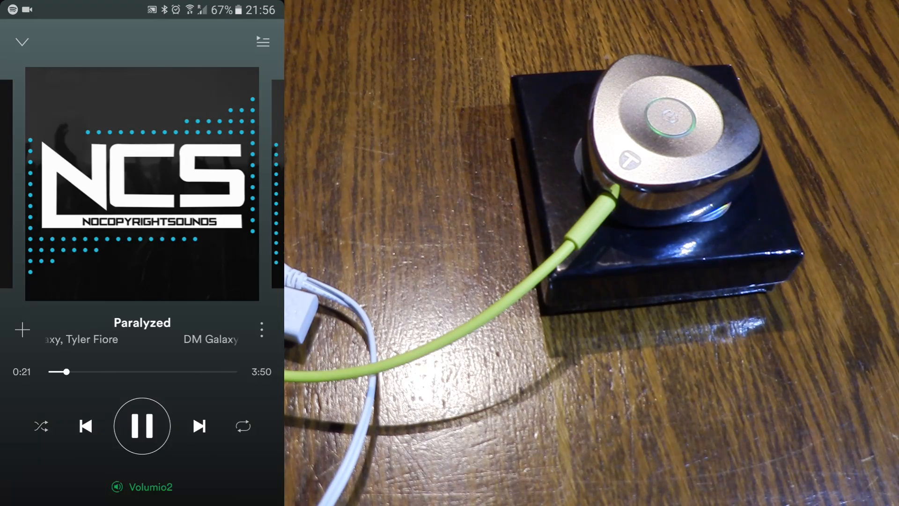
{"action": "left_click", "coordinate": [199, 425]}
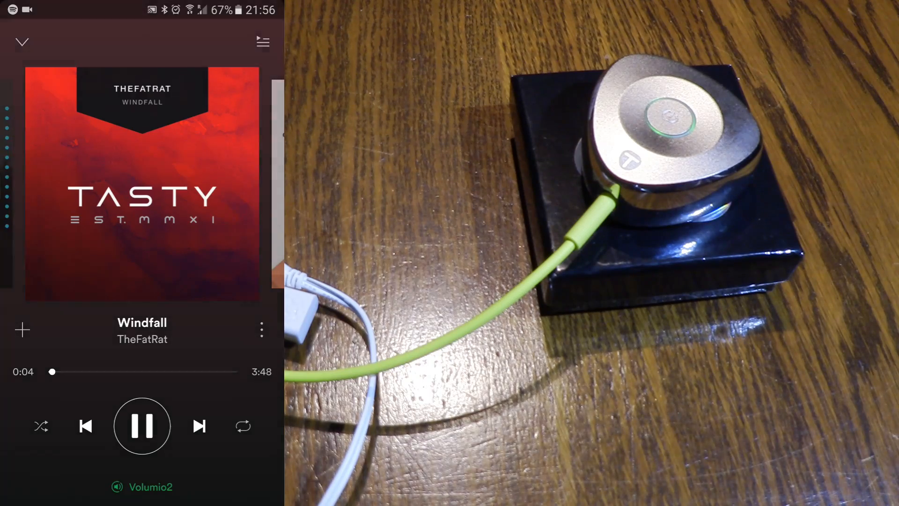
Move playback to Deze telefoon, then back to Volumio2, cueing Cinematic (feat. Ivan B.).
{"action": "left_click", "coordinate": [150, 485]}
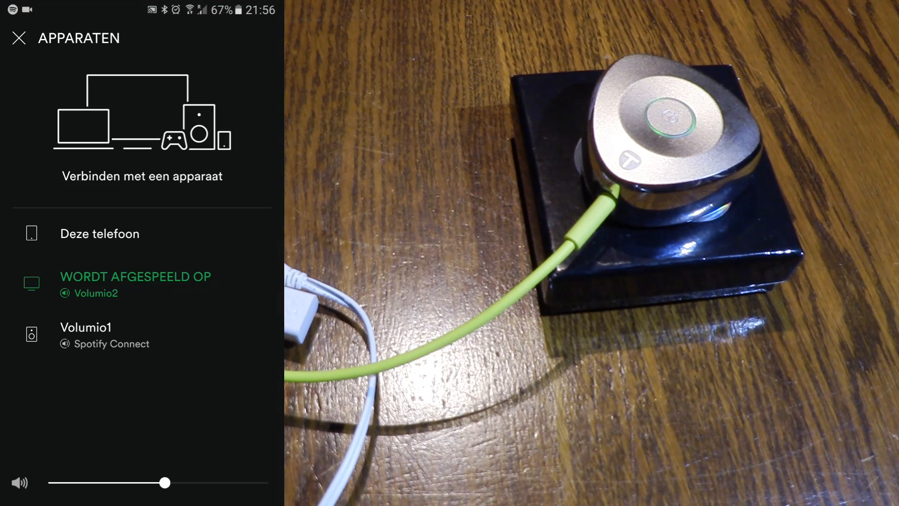
{"action": "left_click", "coordinate": [18, 38]}
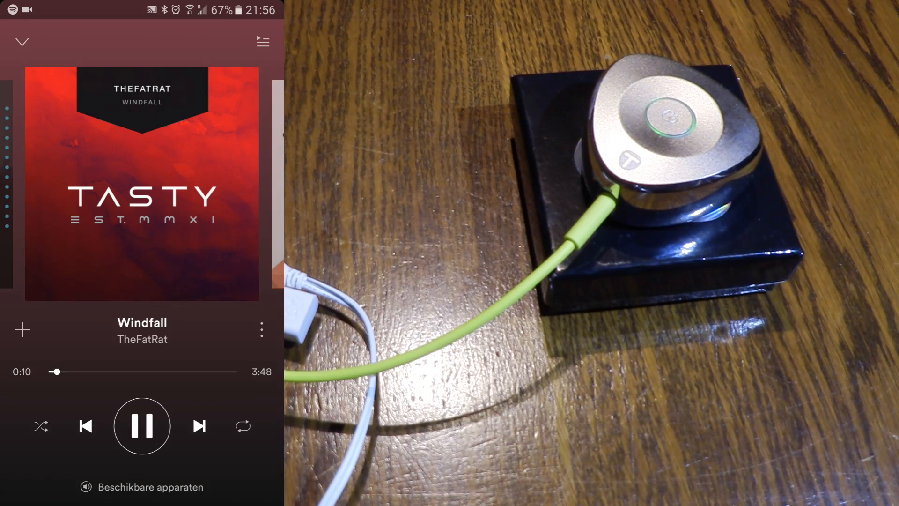
{"action": "left_click", "coordinate": [140, 486]}
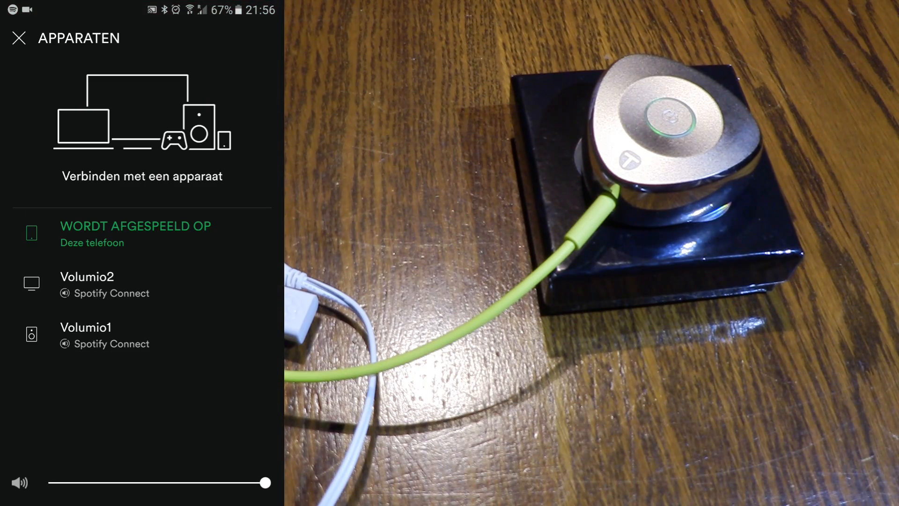
{"action": "left_click", "coordinate": [87, 284]}
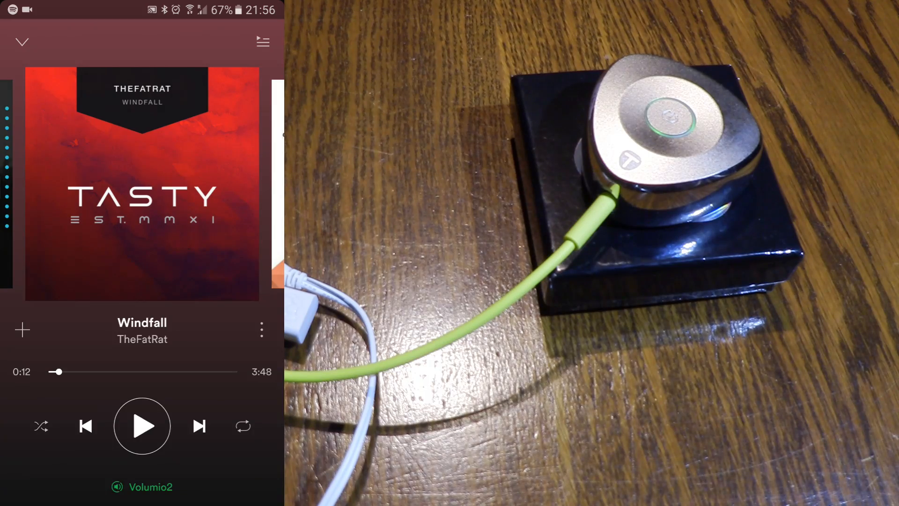
{"action": "left_click", "coordinate": [142, 426]}
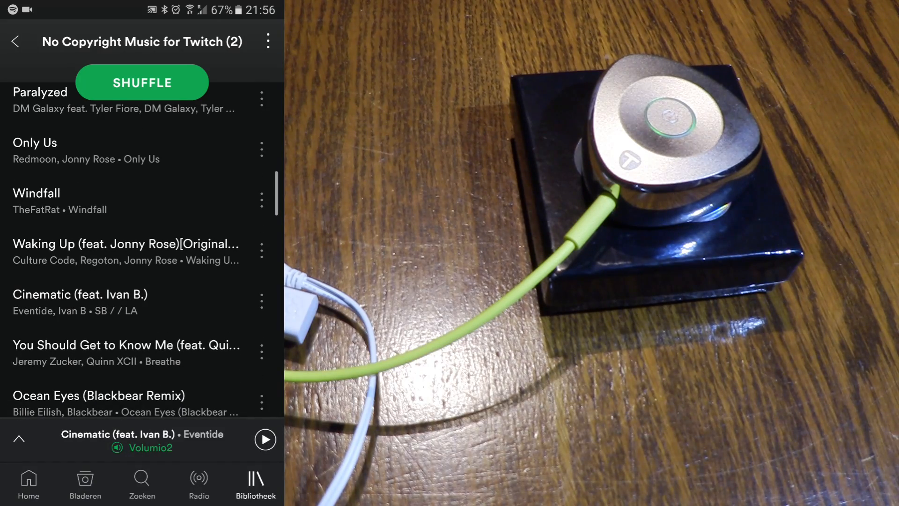
Play Cinematic (feat. Ivan B.) on Volumio2 and confirm Volumio2 in the Apparaten list.
{"action": "left_click", "coordinate": [266, 439]}
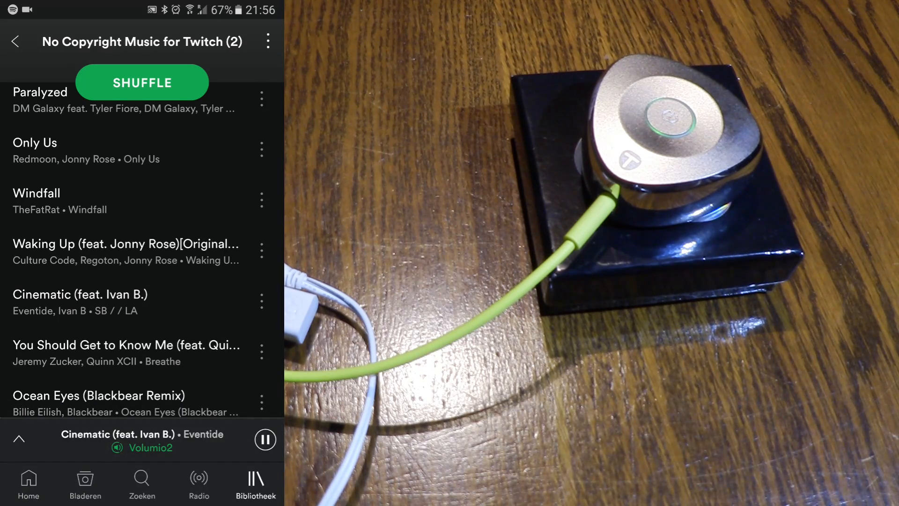
{"action": "left_click", "coordinate": [115, 440]}
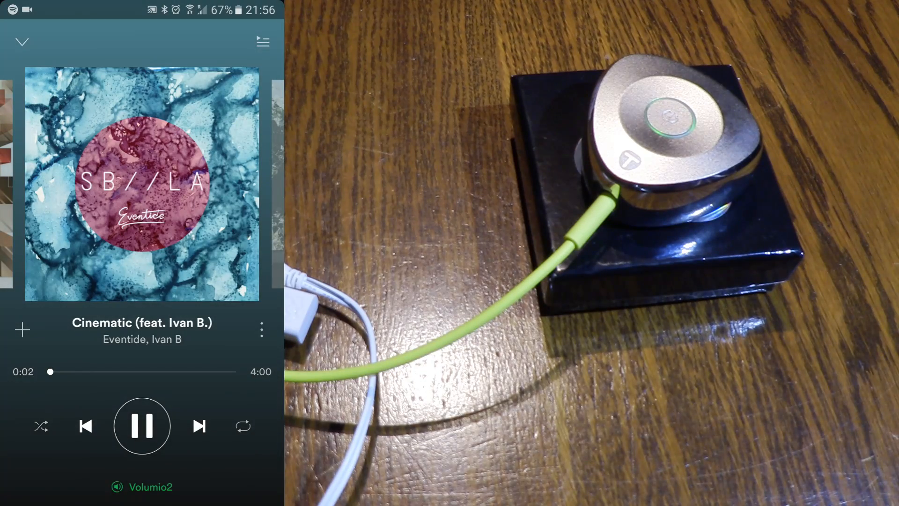
{"action": "left_click", "coordinate": [141, 486]}
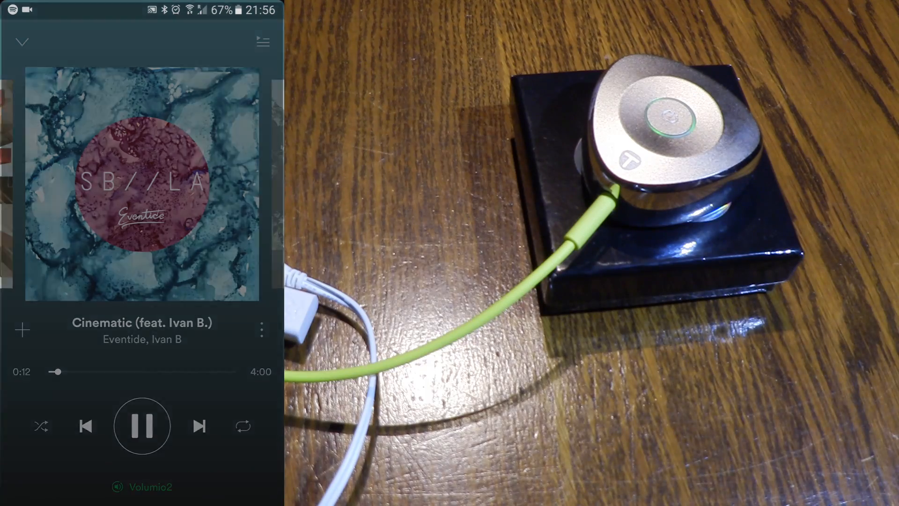
{"action": "left_click", "coordinate": [143, 486]}
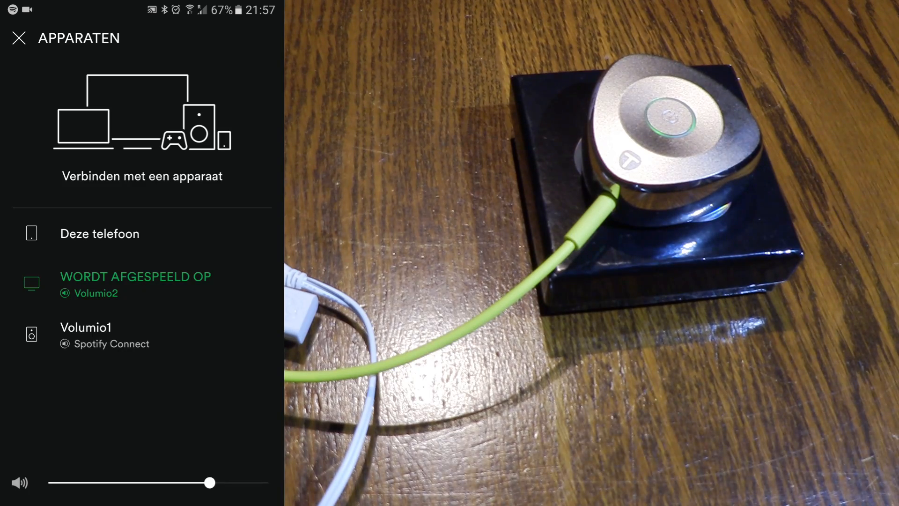
{"action": "left_click", "coordinate": [19, 38]}
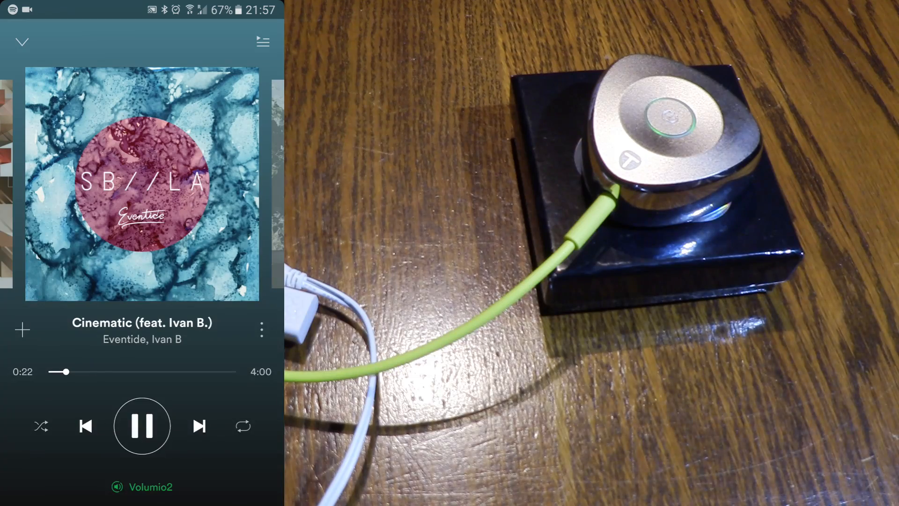